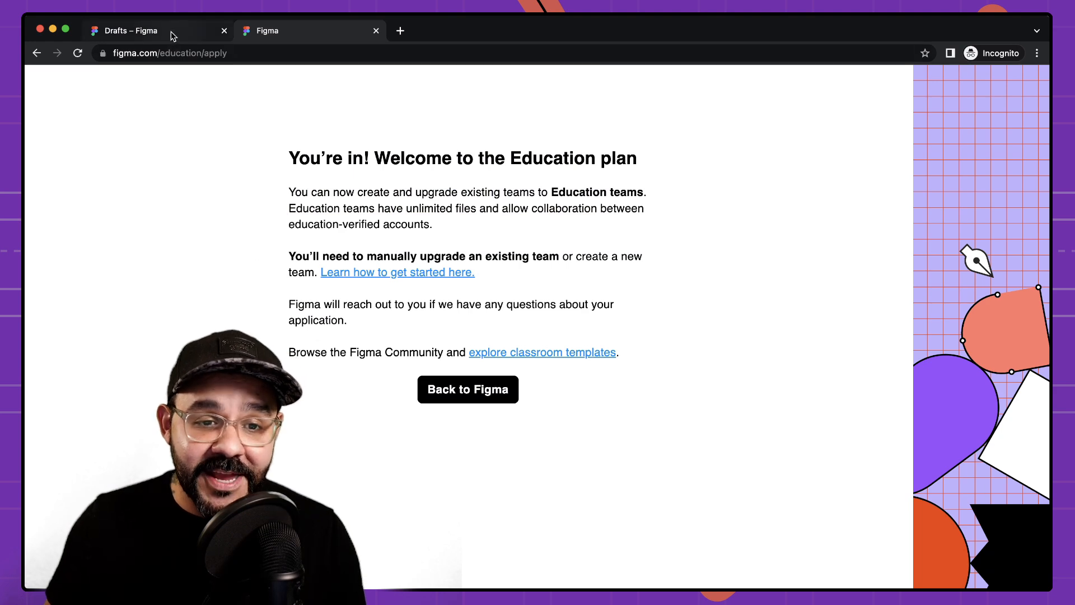
Return from the education welcome page to recent files and close the extra Drafts tab
{"action": "left_click", "coordinate": [467, 389]}
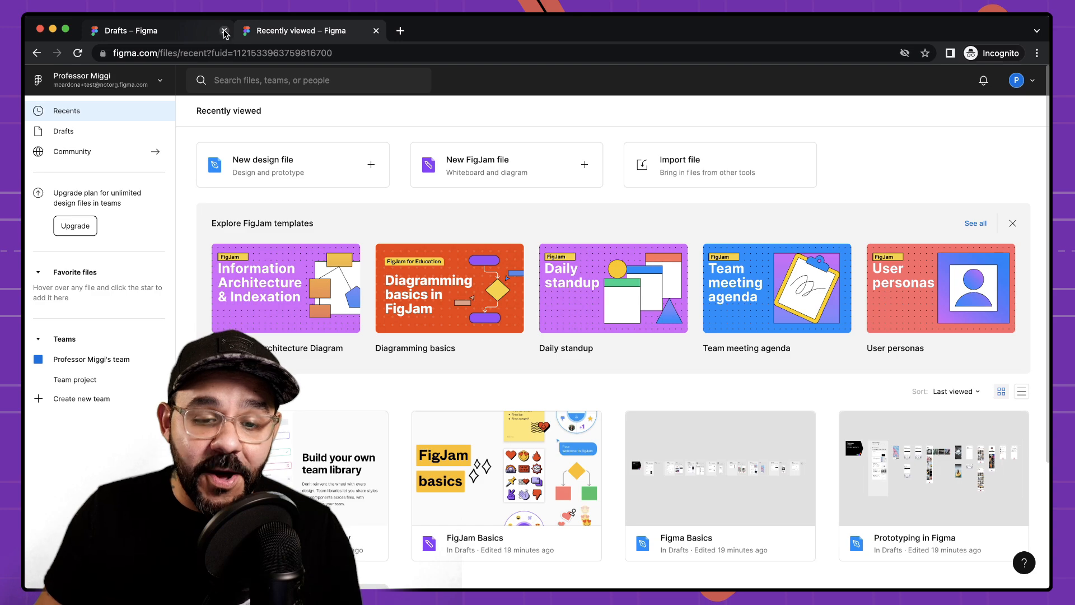
{"action": "left_click", "coordinate": [223, 30]}
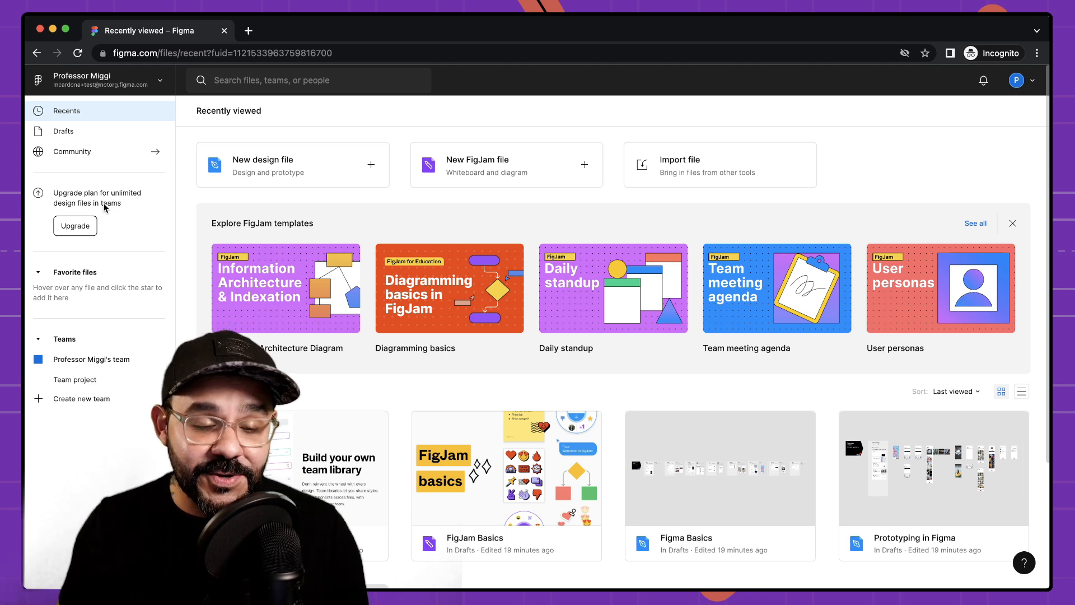
Upgrade Professor Miggi's team to Professional as a $0 Education team
{"action": "left_click", "coordinate": [75, 226]}
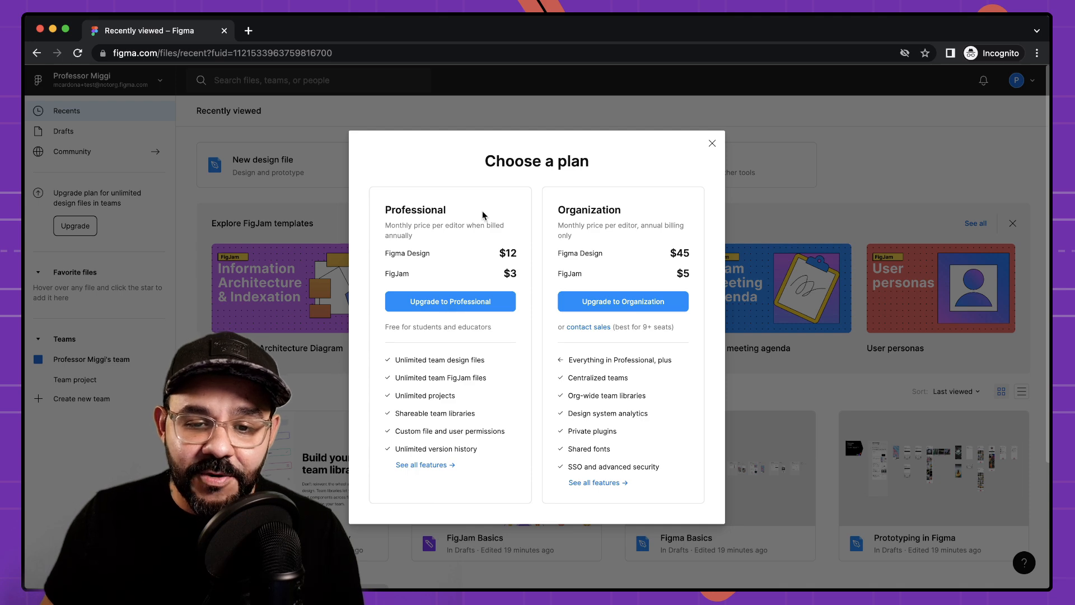
{"action": "double_click", "coordinate": [437, 326]}
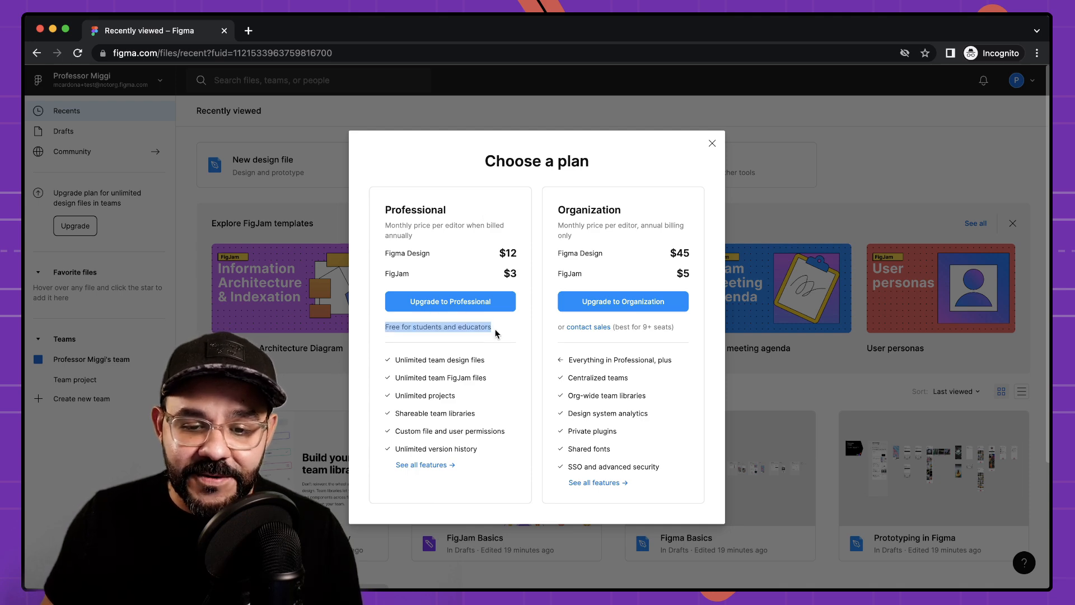
{"action": "left_click", "coordinate": [450, 301]}
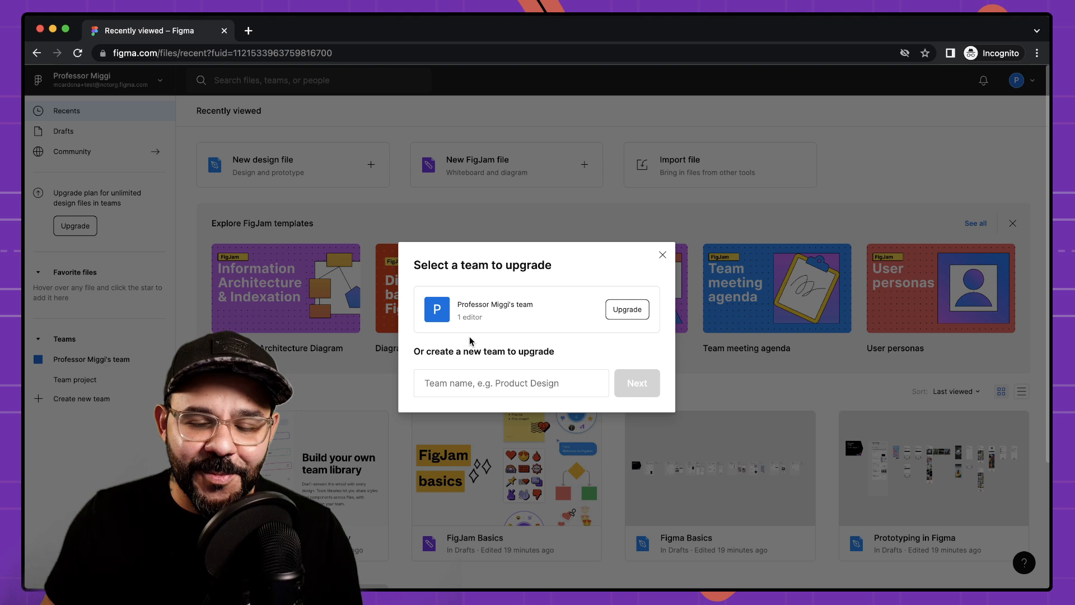
{"action": "left_click", "coordinate": [626, 310]}
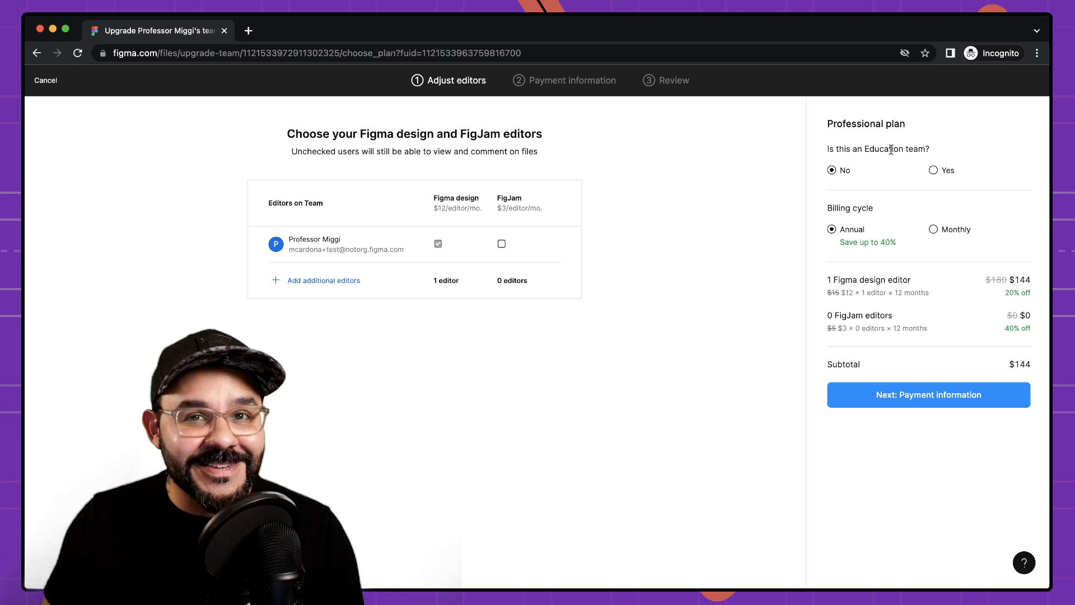
{"action": "left_click", "coordinate": [934, 170]}
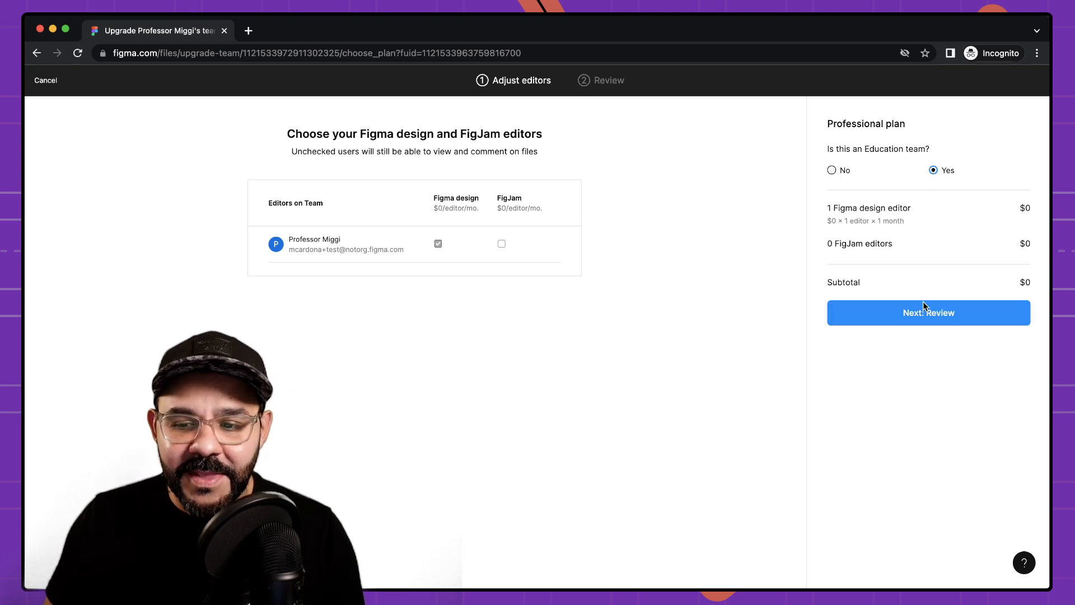
{"action": "left_click", "coordinate": [929, 313]}
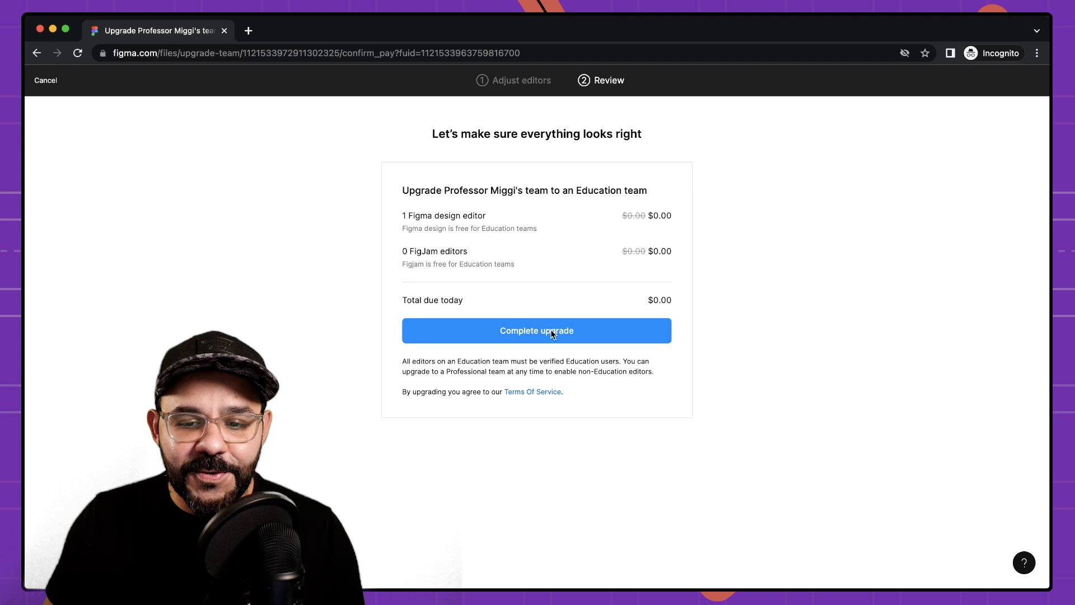
{"action": "left_click", "coordinate": [537, 330]}
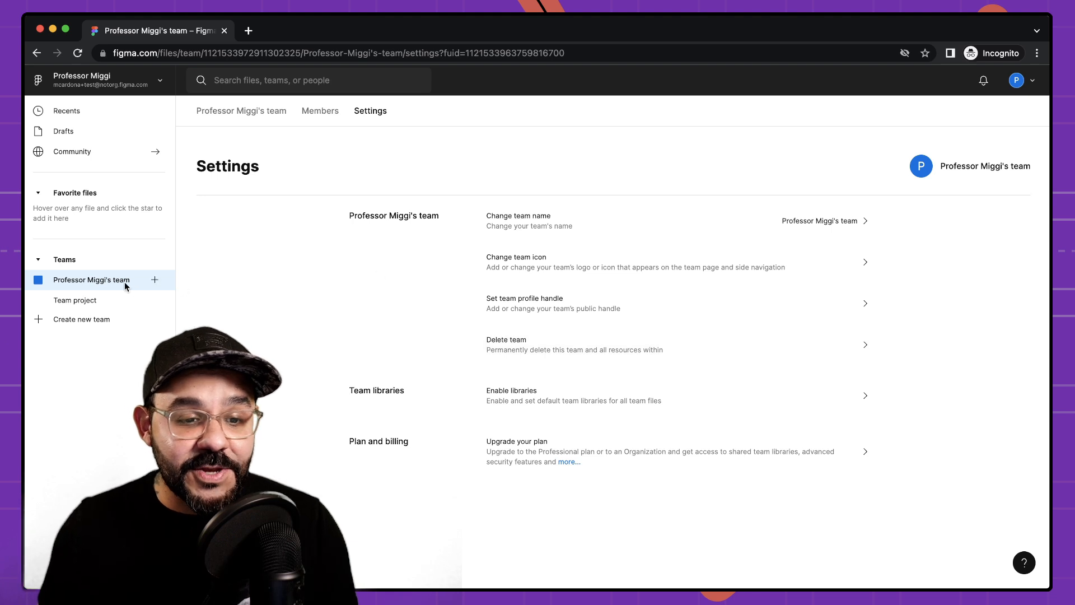
Open Professor Miggi's team overview page from the Teams sidebar
{"action": "left_click", "coordinate": [242, 111]}
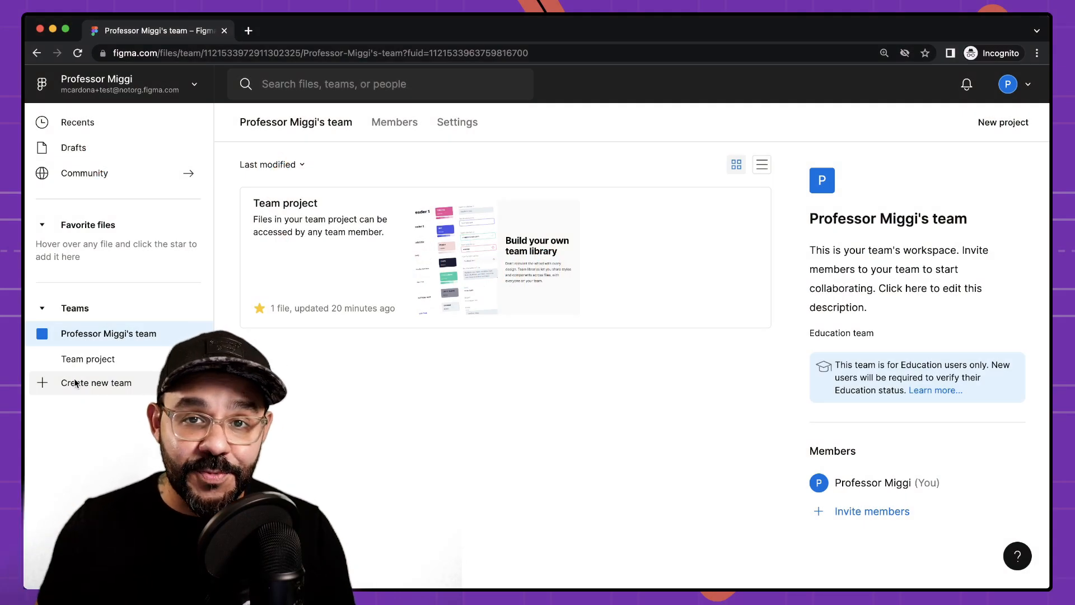
Create a new team named 'UX 101'
{"action": "left_click", "coordinate": [96, 383]}
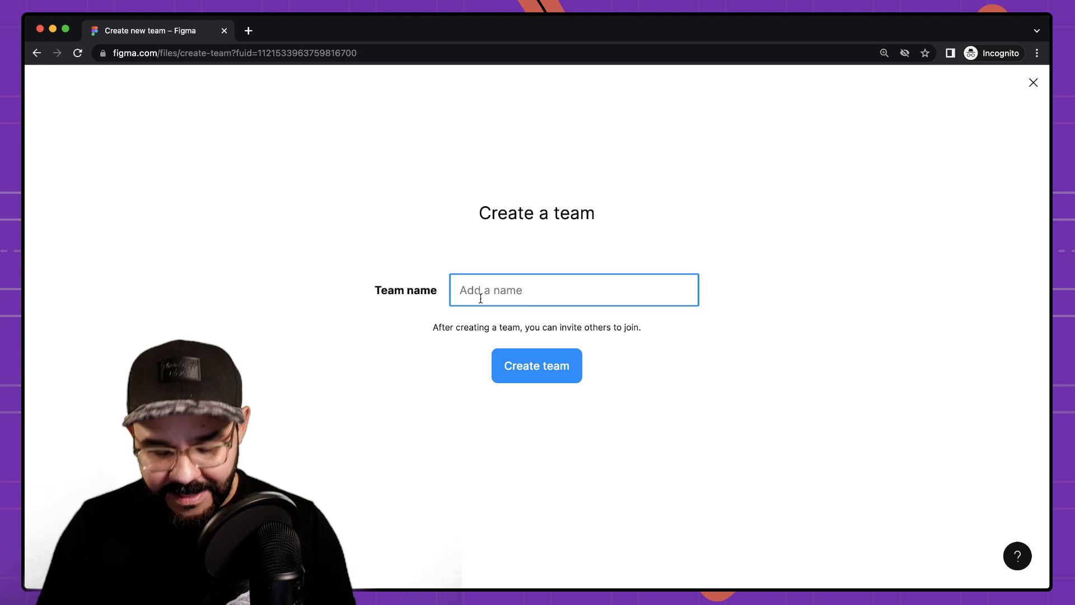
{"action": "type", "text": "X"}
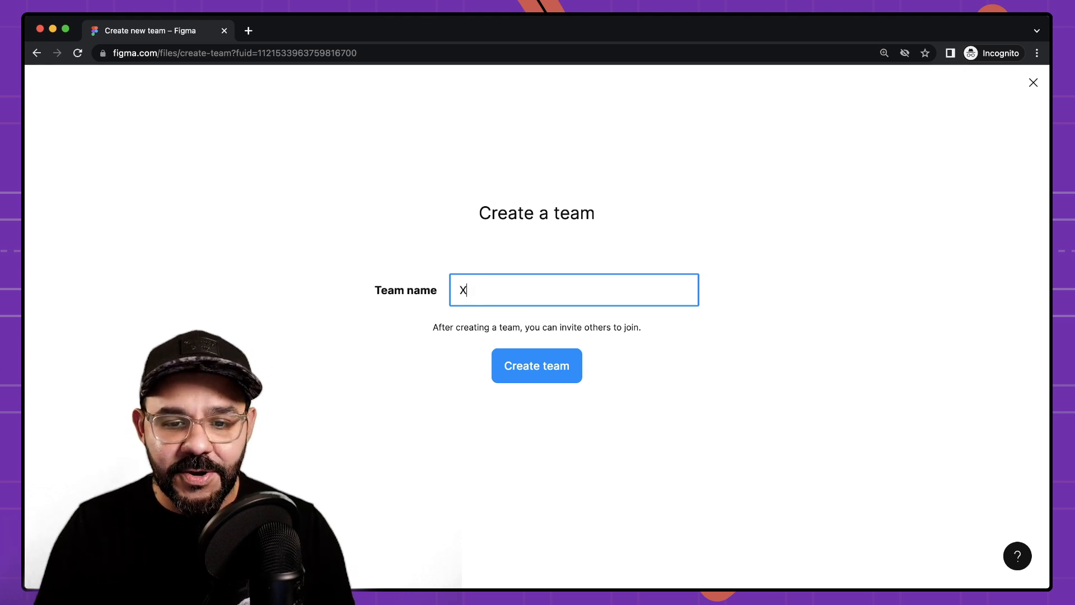
{"action": "type", "text": "UX 101"}
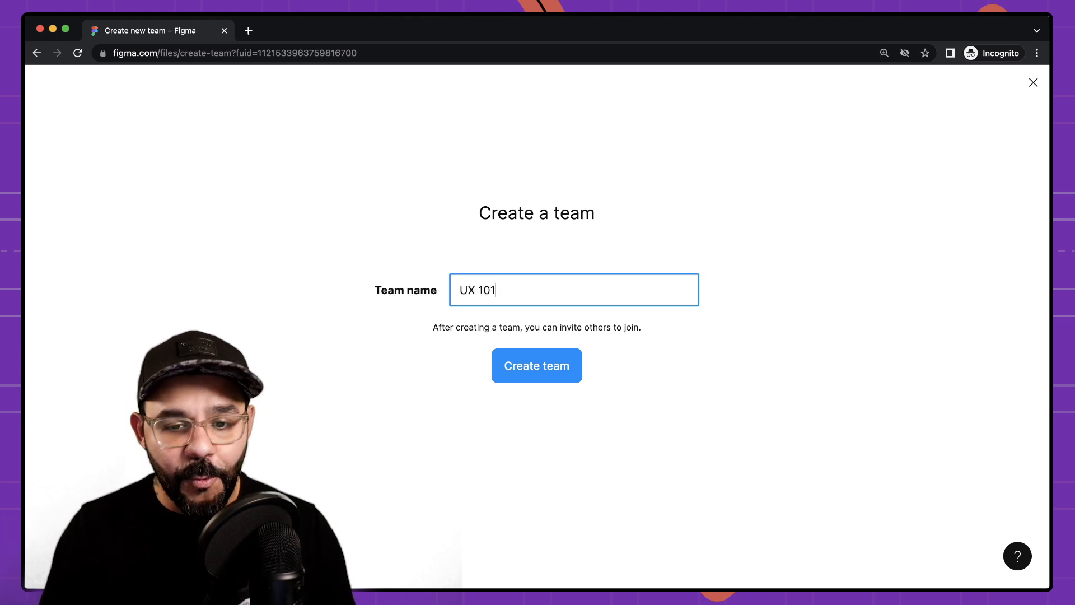
{"action": "left_click", "coordinate": [536, 366]}
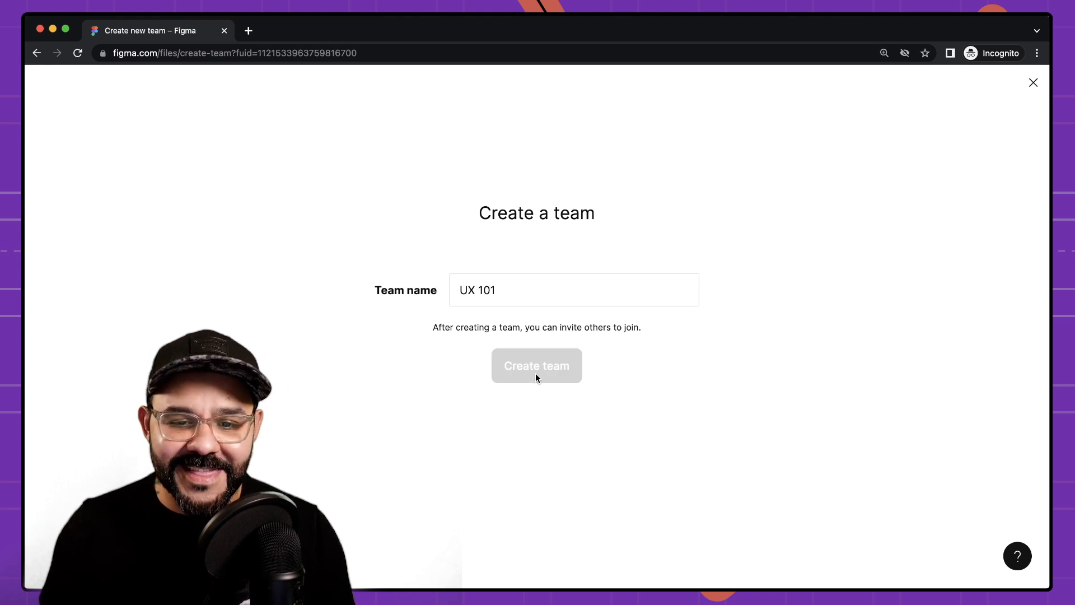
{"action": "left_click", "coordinate": [537, 366]}
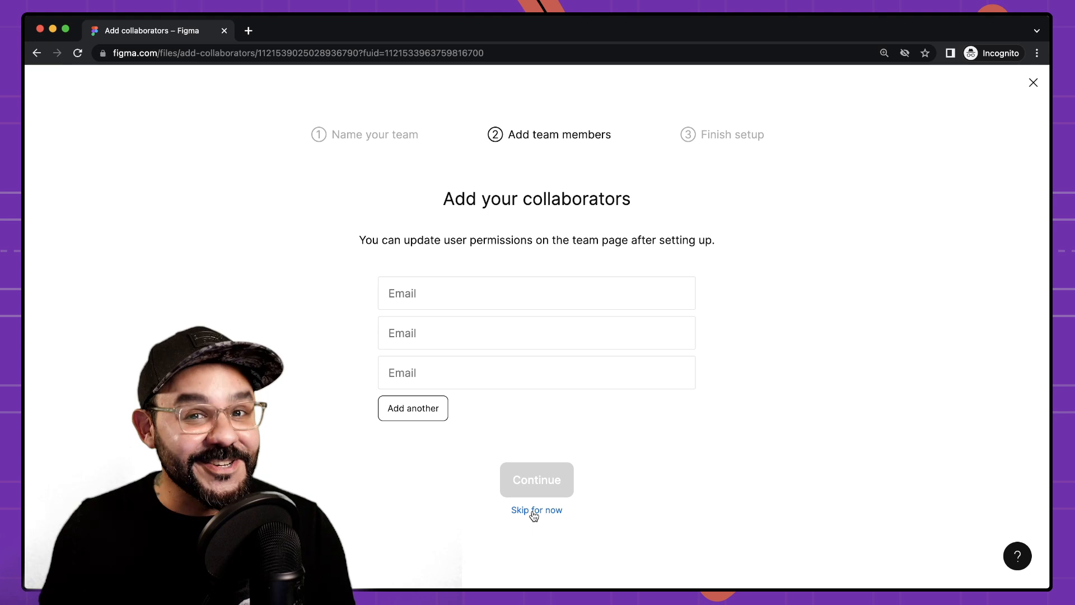
Skip adding collaborators and upgrade UX 101 to the free Education plan
{"action": "left_click", "coordinate": [536, 510]}
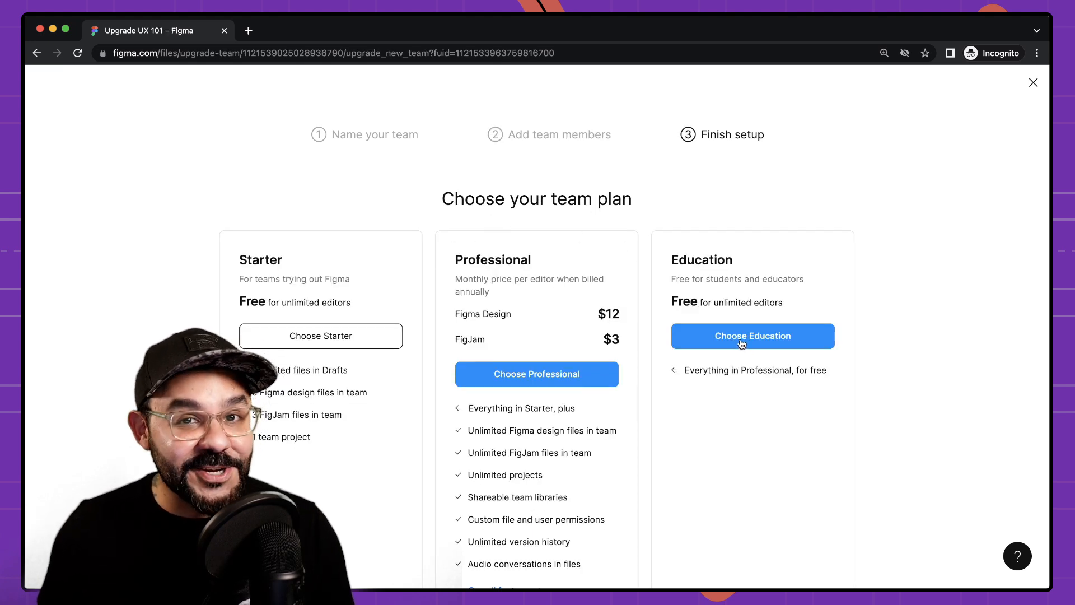
{"action": "left_click", "coordinate": [753, 336]}
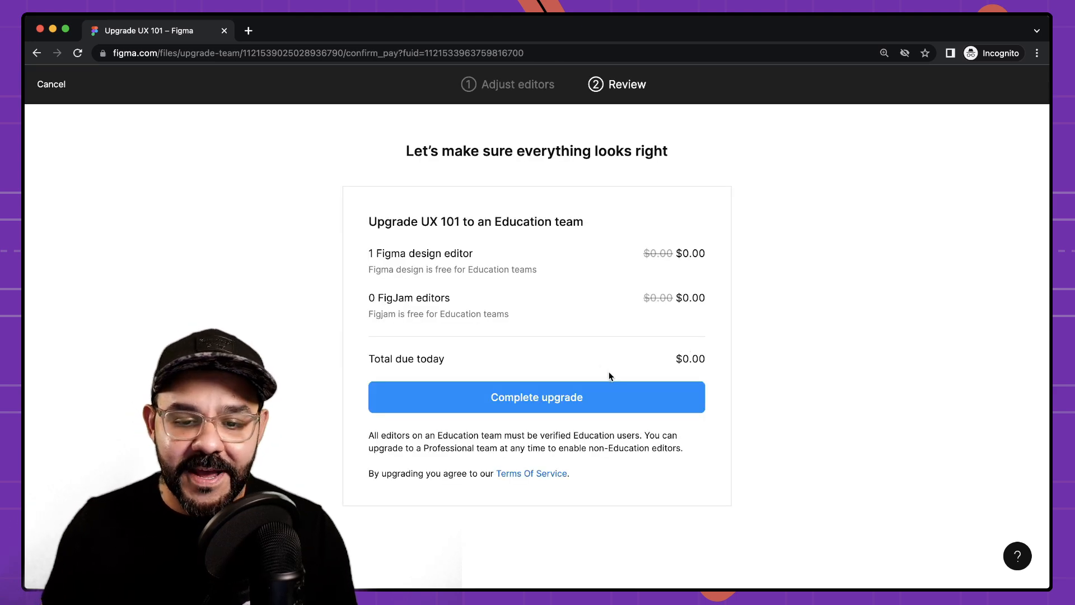
{"action": "left_click", "coordinate": [537, 397]}
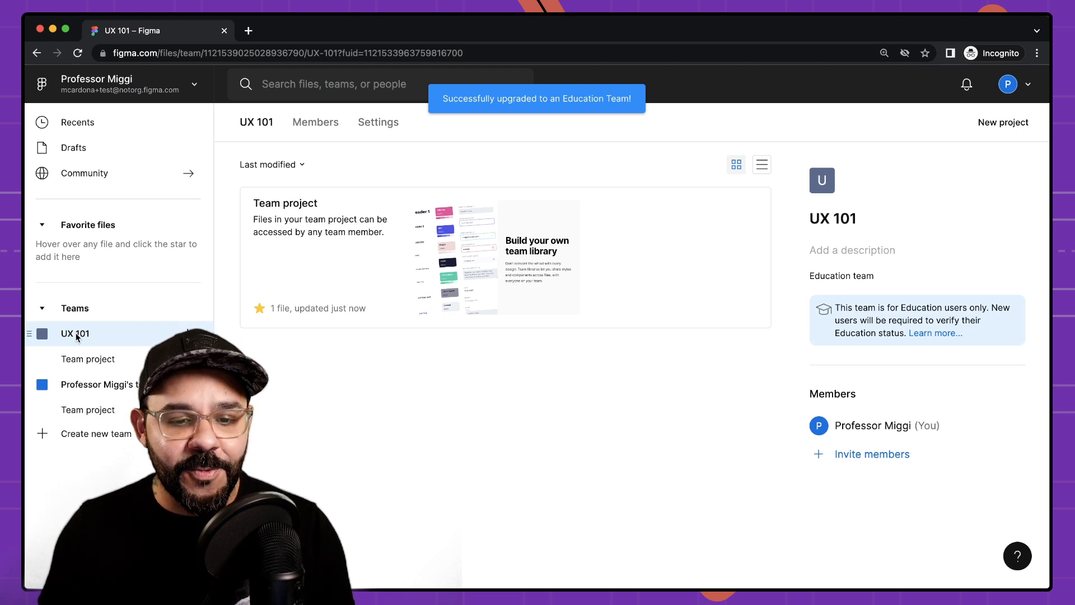
{"action": "left_click", "coordinate": [88, 358]}
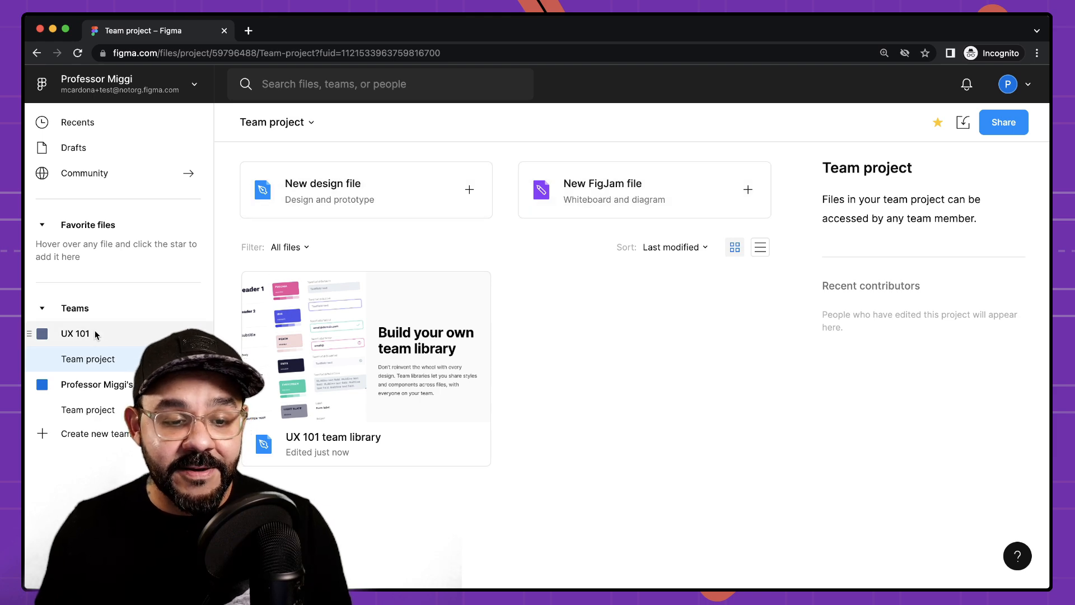
{"action": "left_click", "coordinate": [75, 334]}
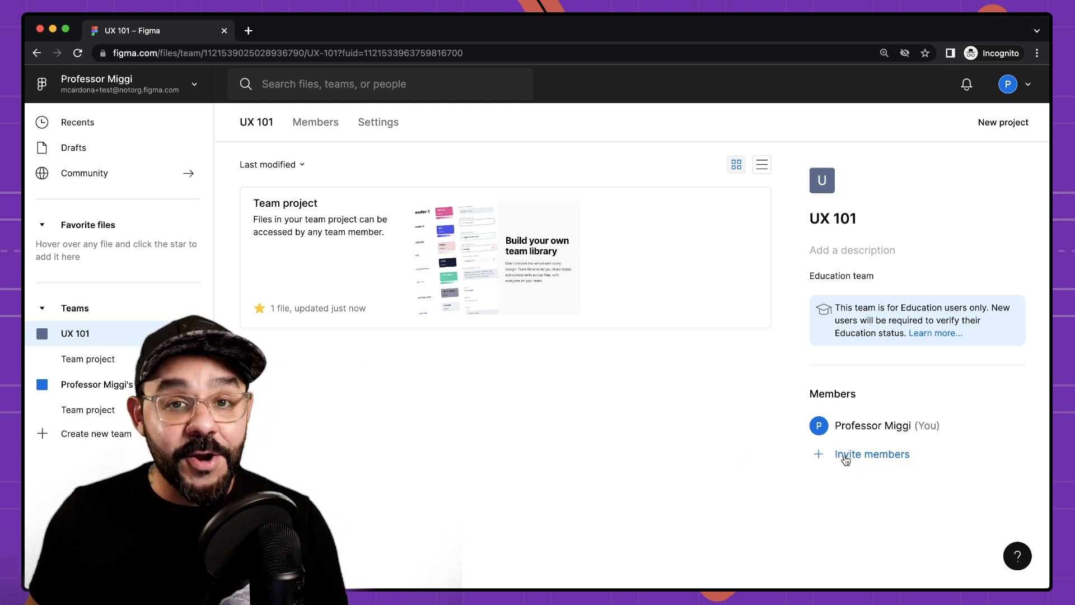
Switch UX 101's invite link to edit access and copy it
{"action": "left_click", "coordinate": [872, 455]}
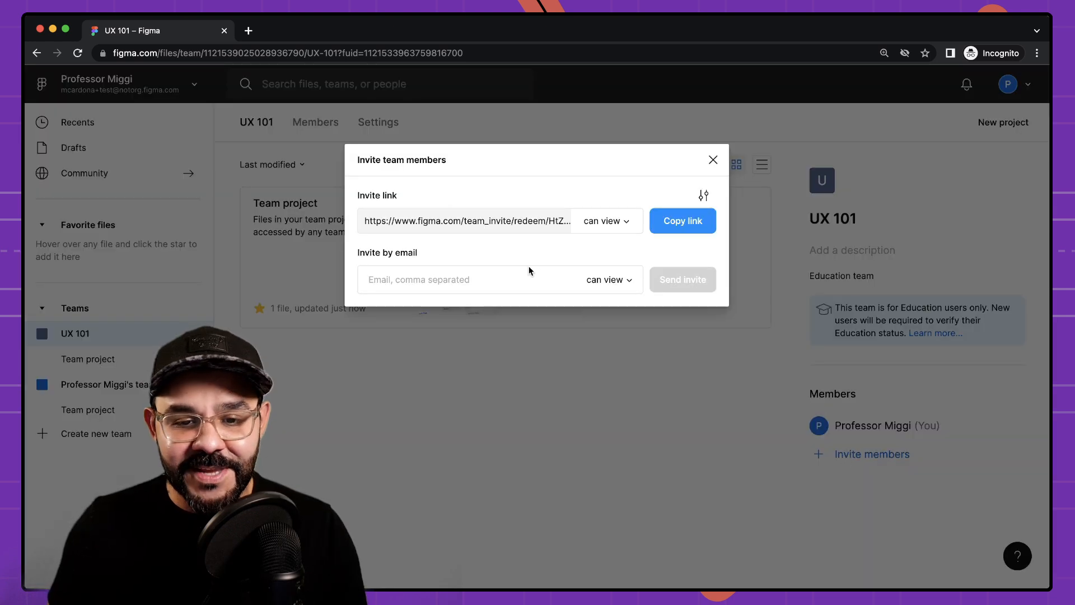
{"action": "mouse_move", "coordinate": [398, 205]}
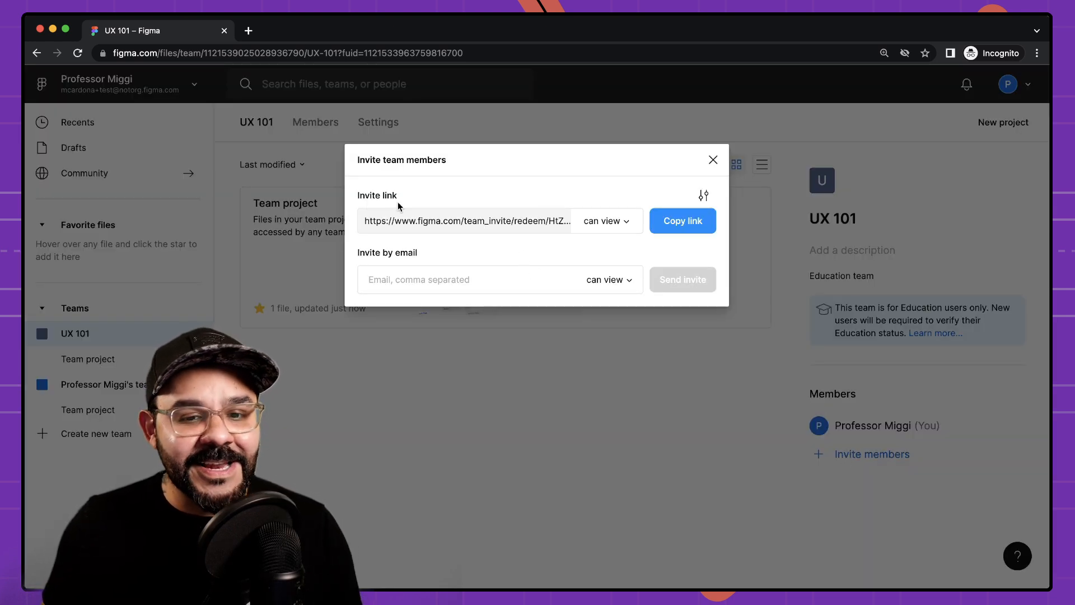
{"action": "left_click", "coordinate": [603, 221]}
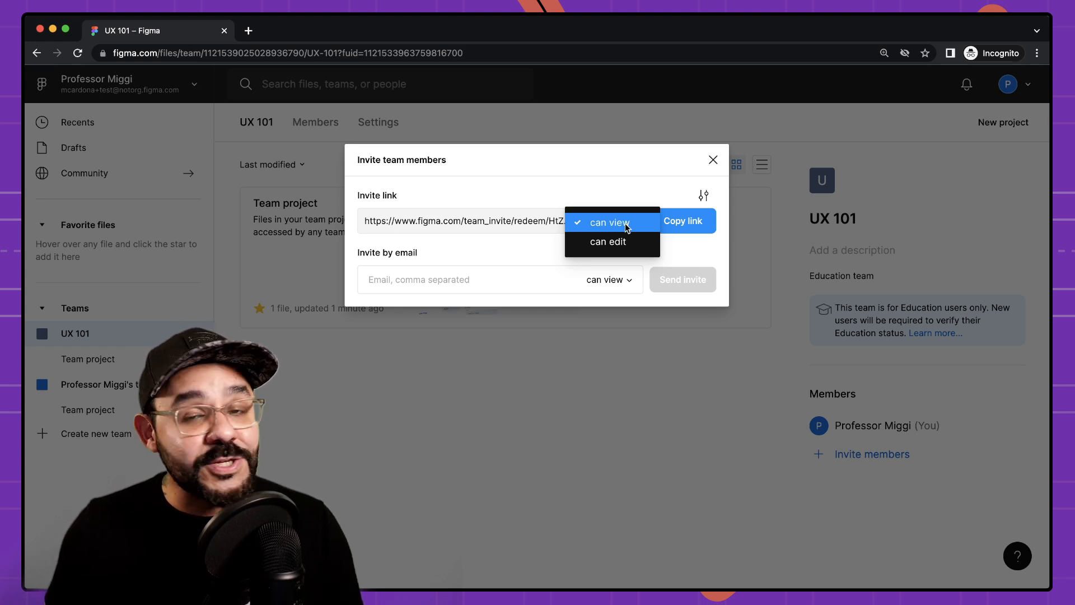
{"action": "left_click", "coordinate": [608, 242]}
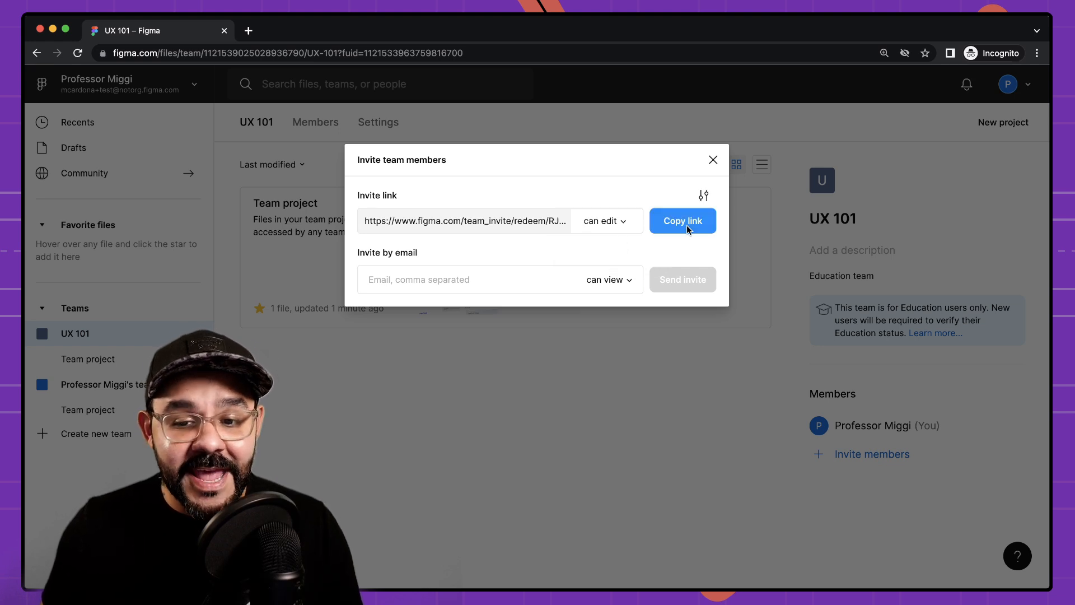
{"action": "left_click", "coordinate": [683, 220]}
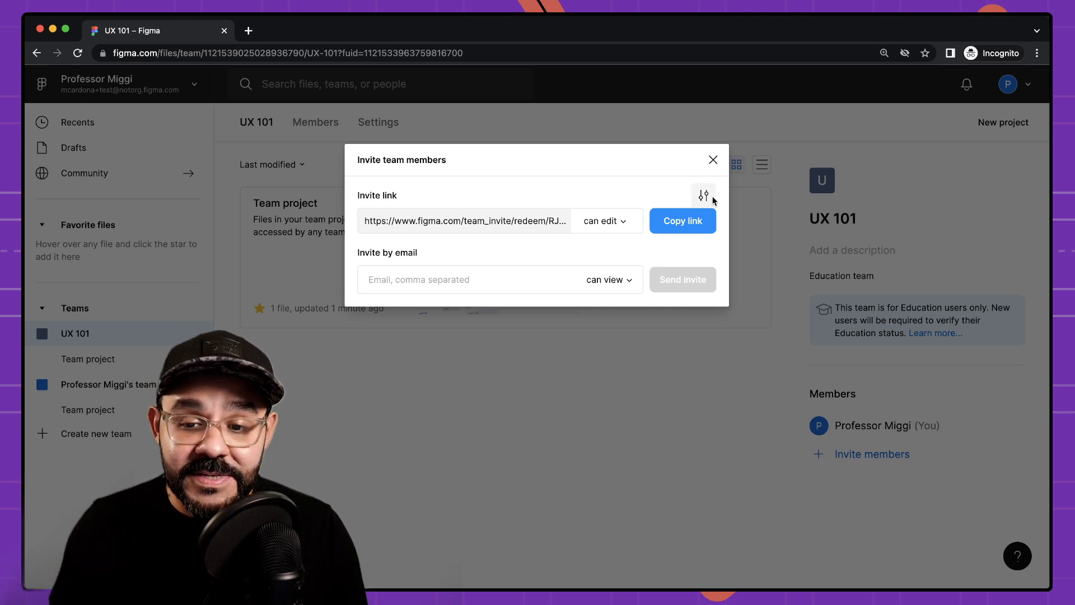
{"action": "left_click", "coordinate": [703, 196]}
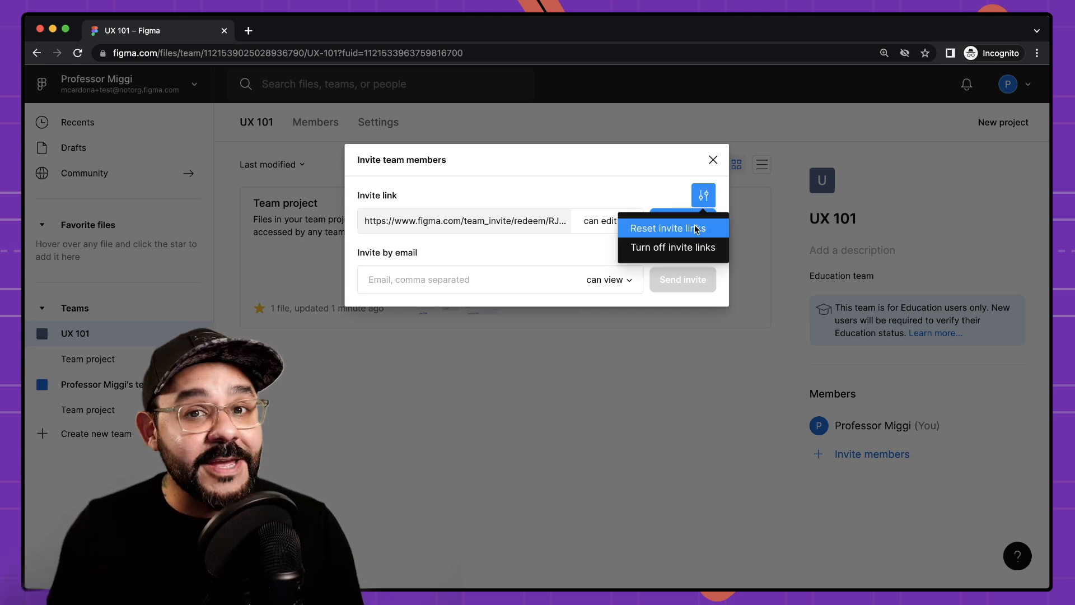
{"action": "left_click", "coordinate": [703, 196]}
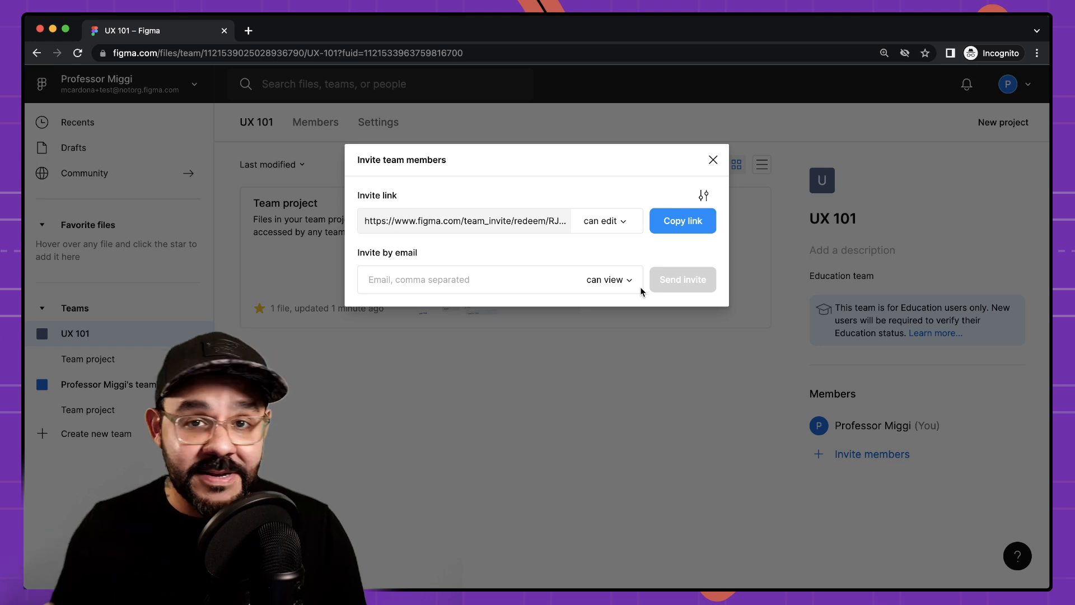
{"action": "mouse_move", "coordinate": [670, 190]}
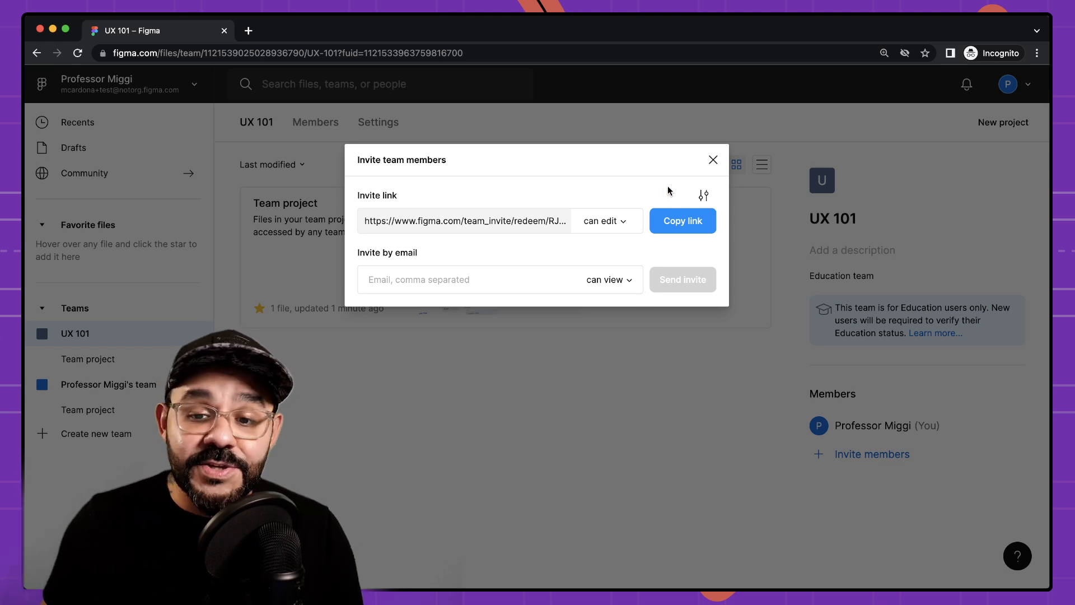
{"action": "mouse_move", "coordinate": [575, 244]}
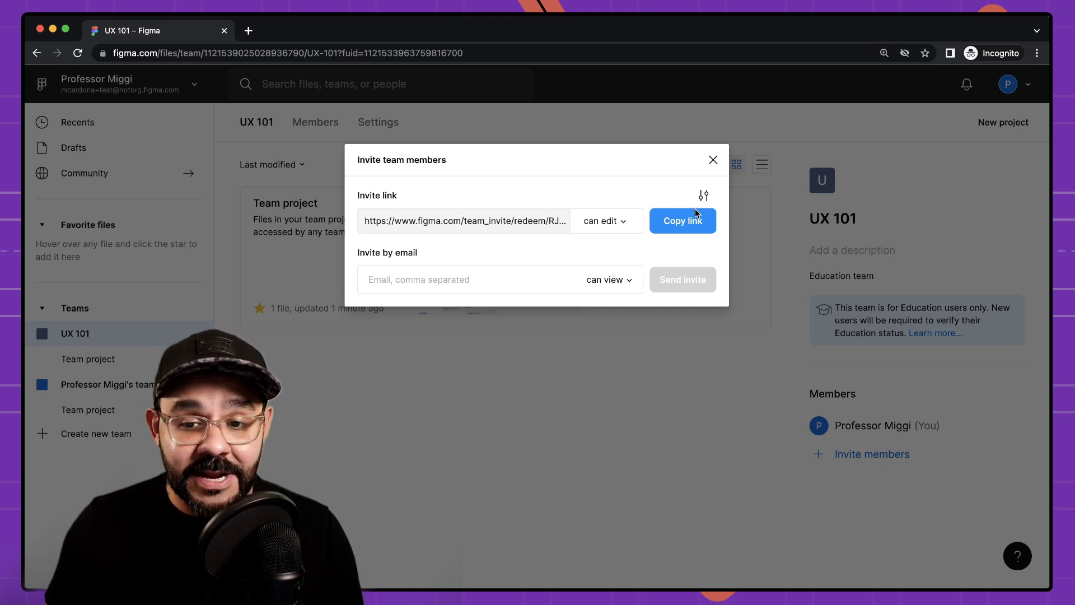
{"action": "mouse_move", "coordinate": [541, 256]}
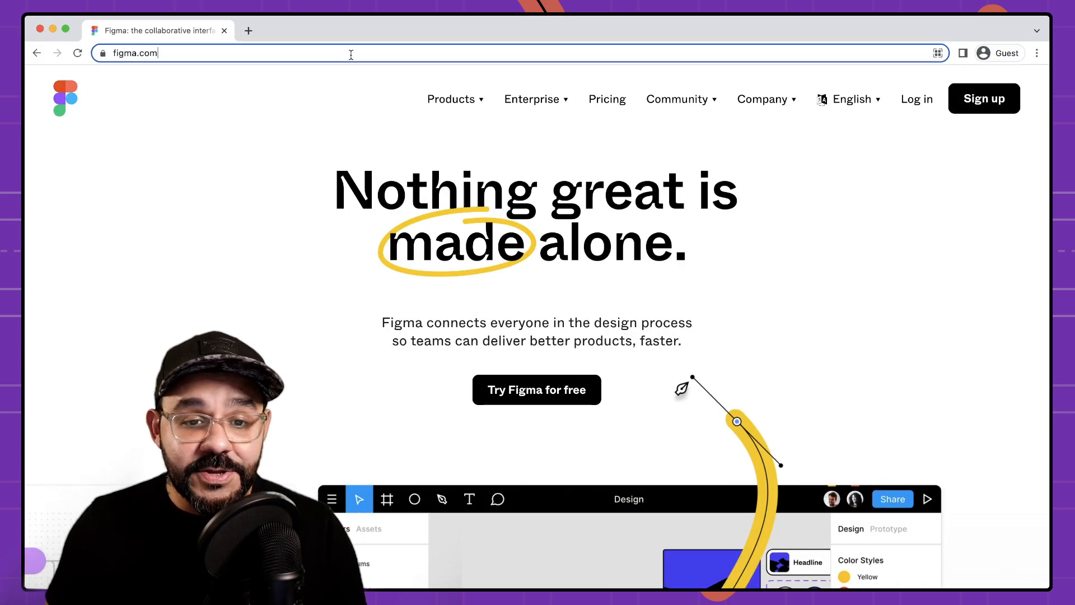
{"action": "left_click", "coordinate": [984, 99]}
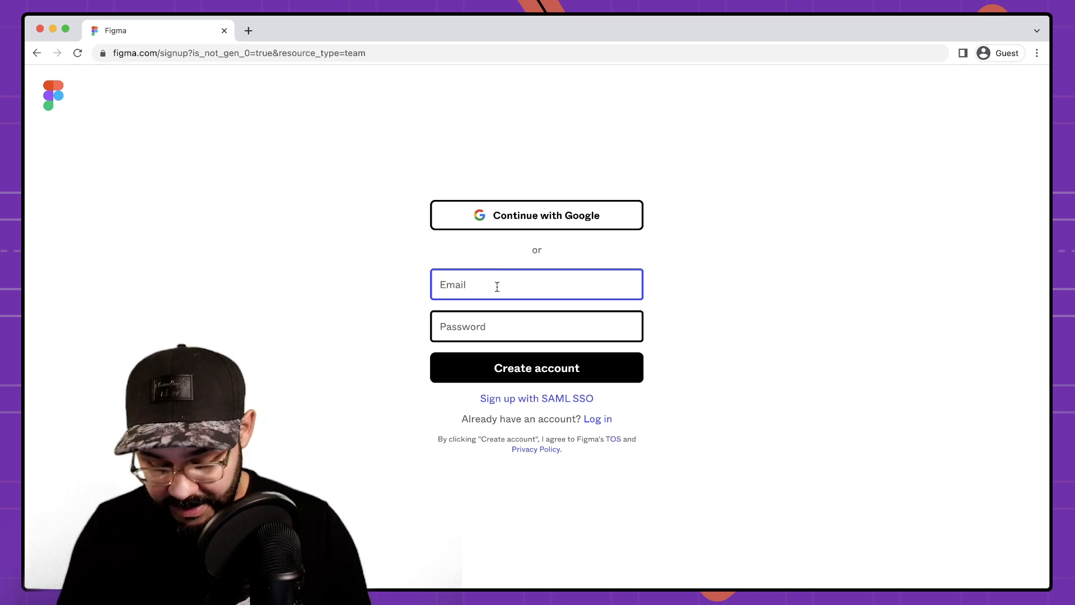
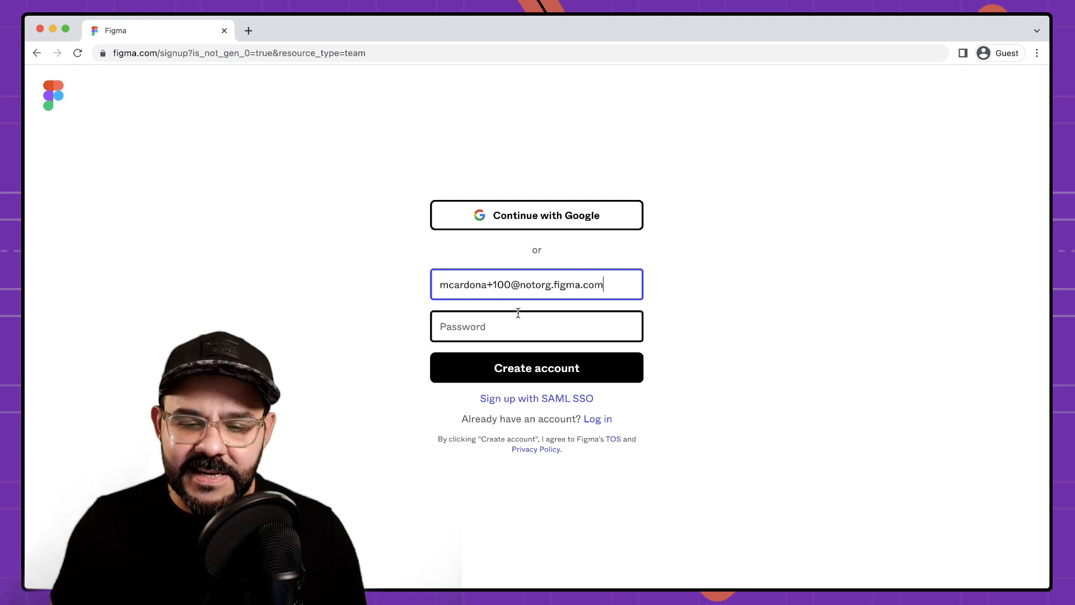
{"action": "type", "text": "•••••"}
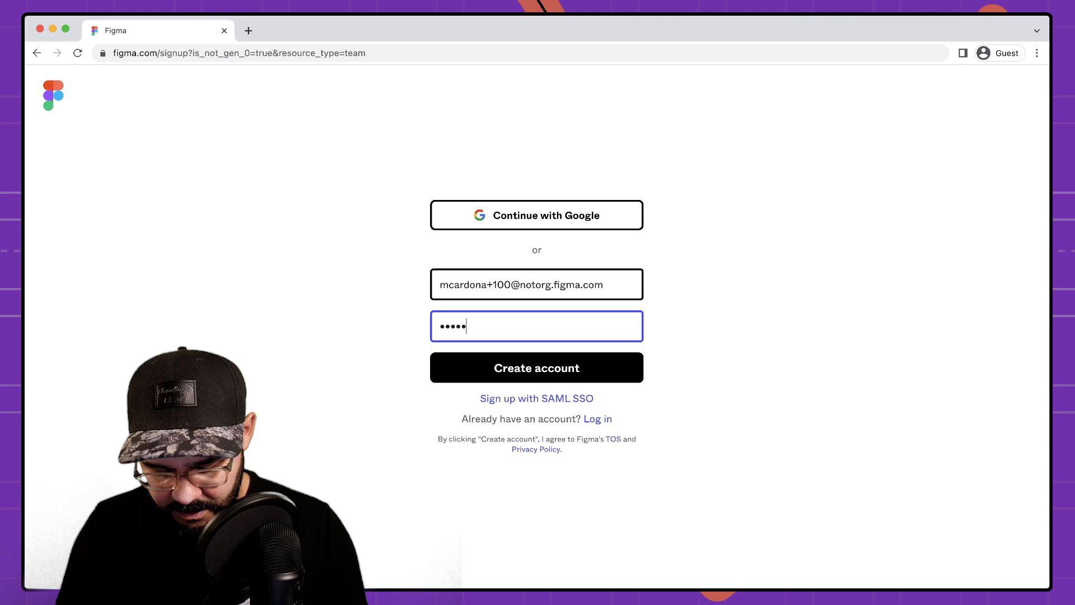
{"action": "left_click", "coordinate": [537, 368]}
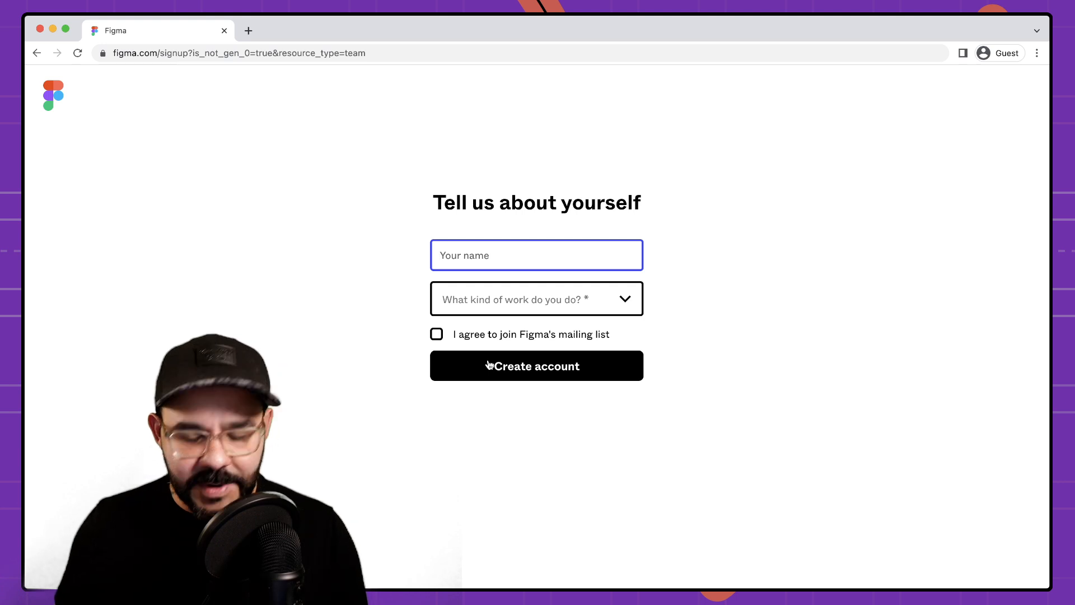
Complete the profile as 'Student Miggi', used for taking a class
{"action": "type", "text": "Student Mi"}
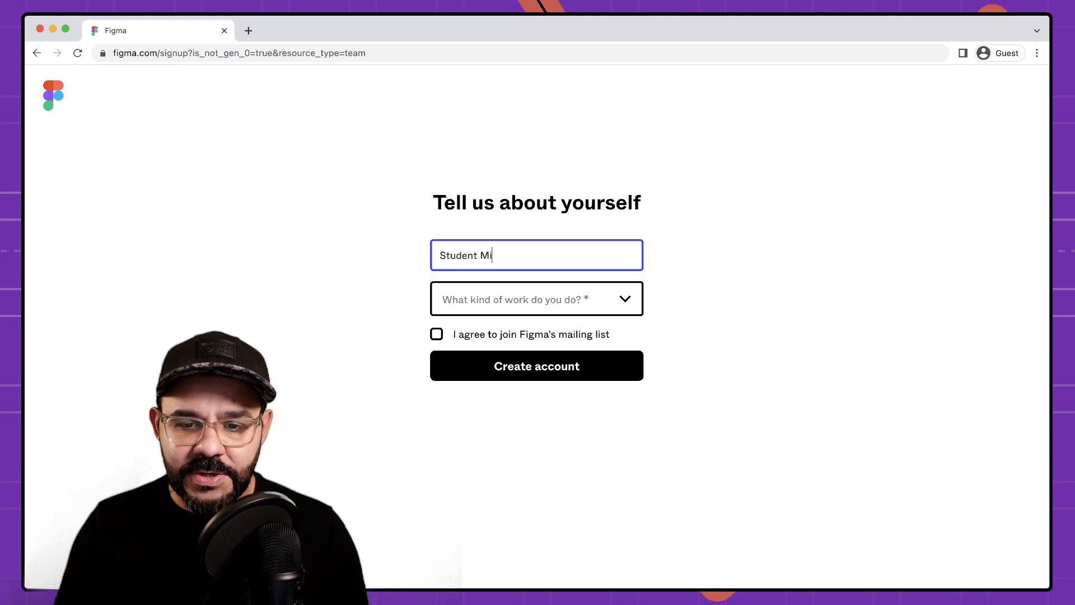
{"action": "type", "text": "ggi"}
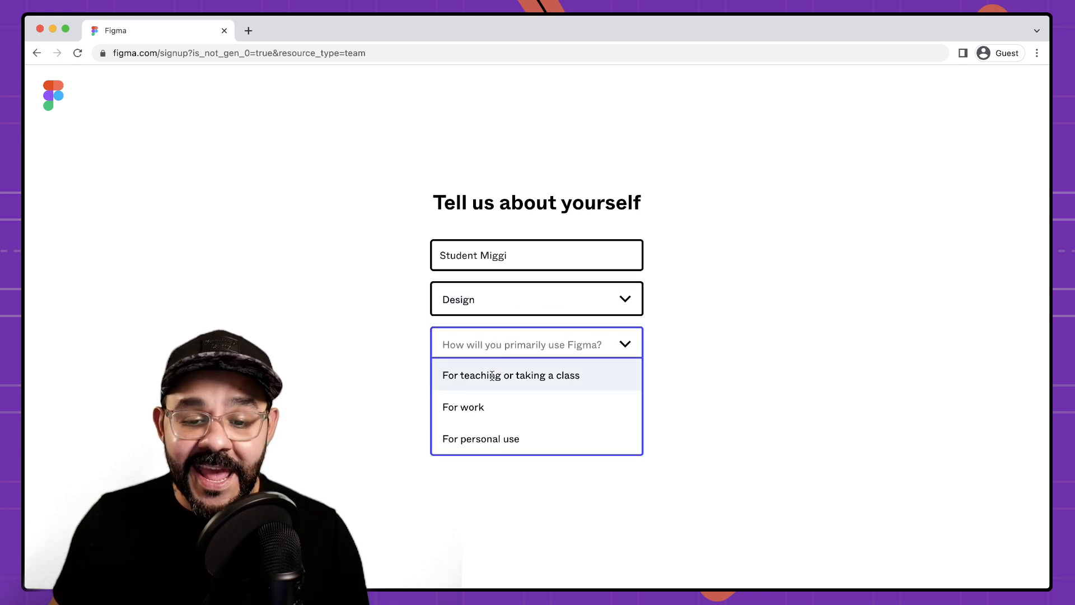
{"action": "left_click", "coordinate": [511, 375]}
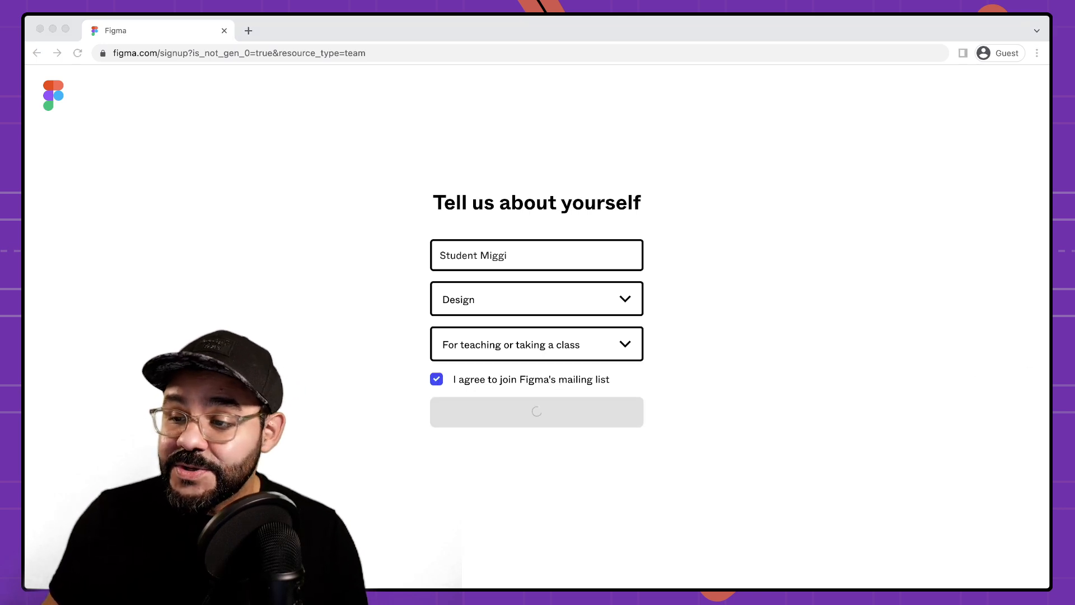
{"action": "left_click", "coordinate": [536, 411]}
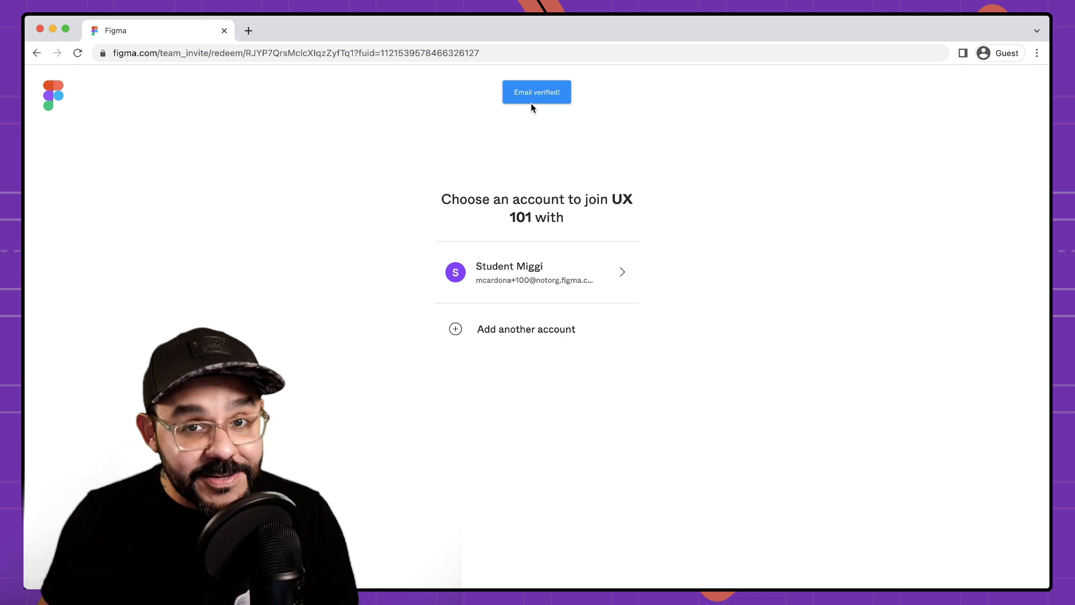
{"action": "mouse_move", "coordinate": [499, 220]}
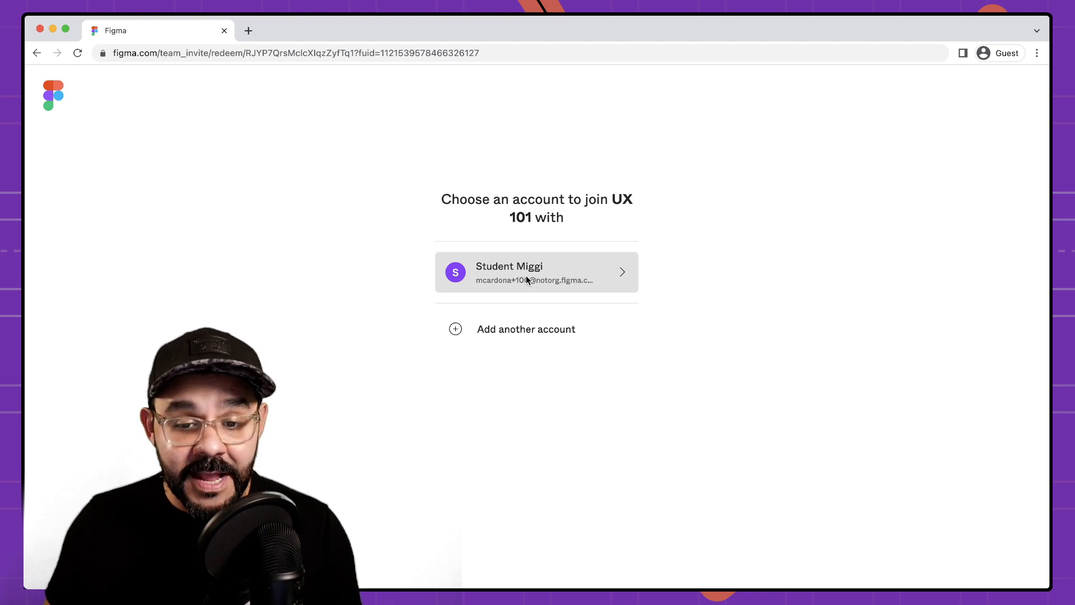
Join UX 101 using the new Student Miggi account
{"action": "left_click", "coordinate": [537, 272]}
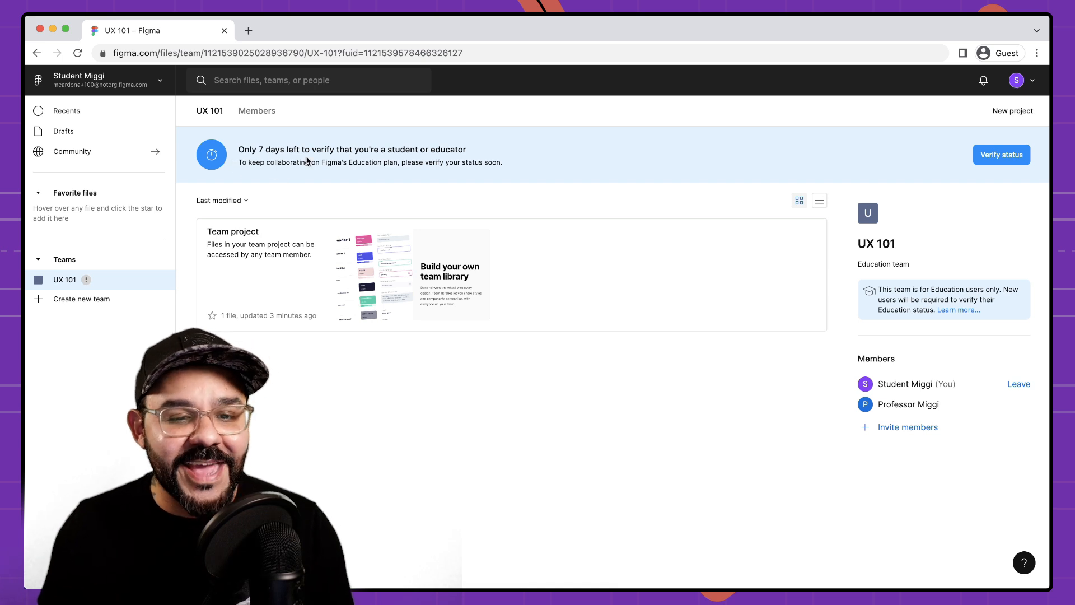
{"action": "mouse_move", "coordinate": [503, 175]}
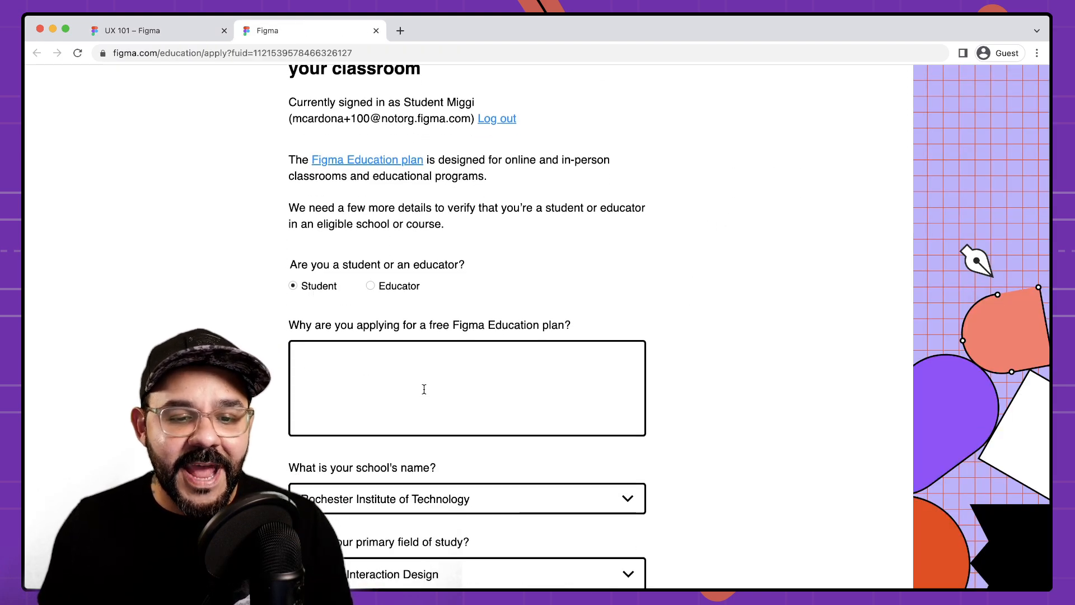
Fill the education application reason 'Cuz Teach told m...' and open graduation month choices
{"action": "type", "text": "C"}
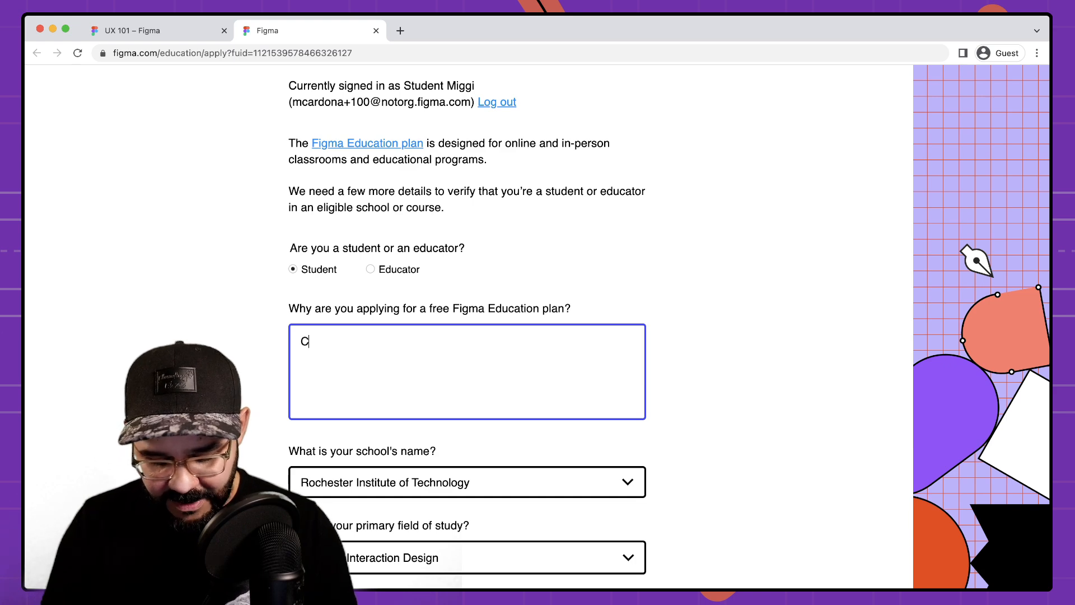
{"action": "type", "text": "uz Teach told me so"}
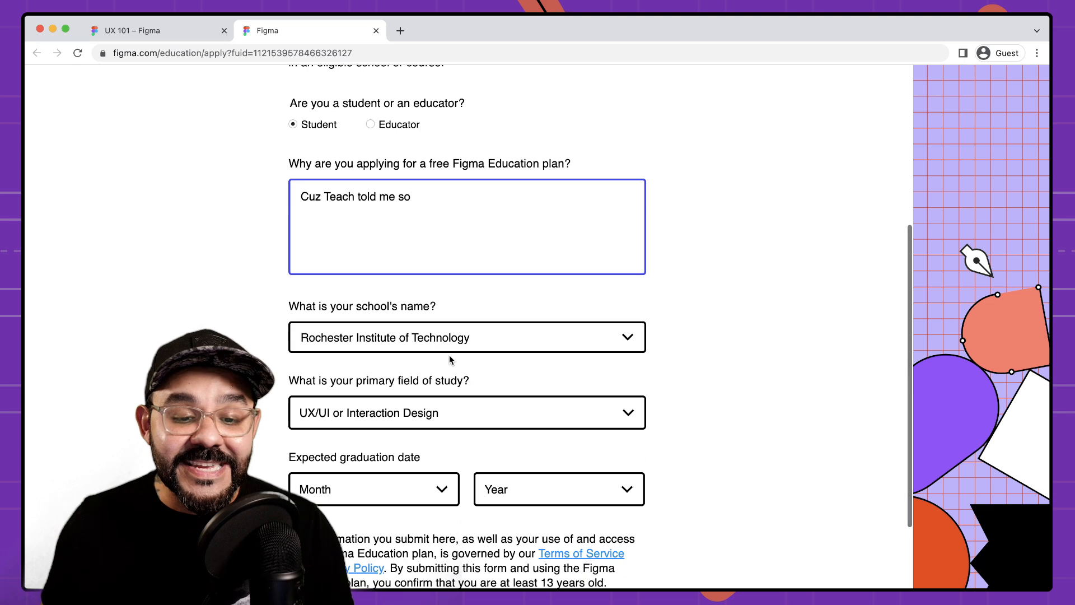
{"action": "scroll", "scroll_direction": "down", "scroll_amount": 3}
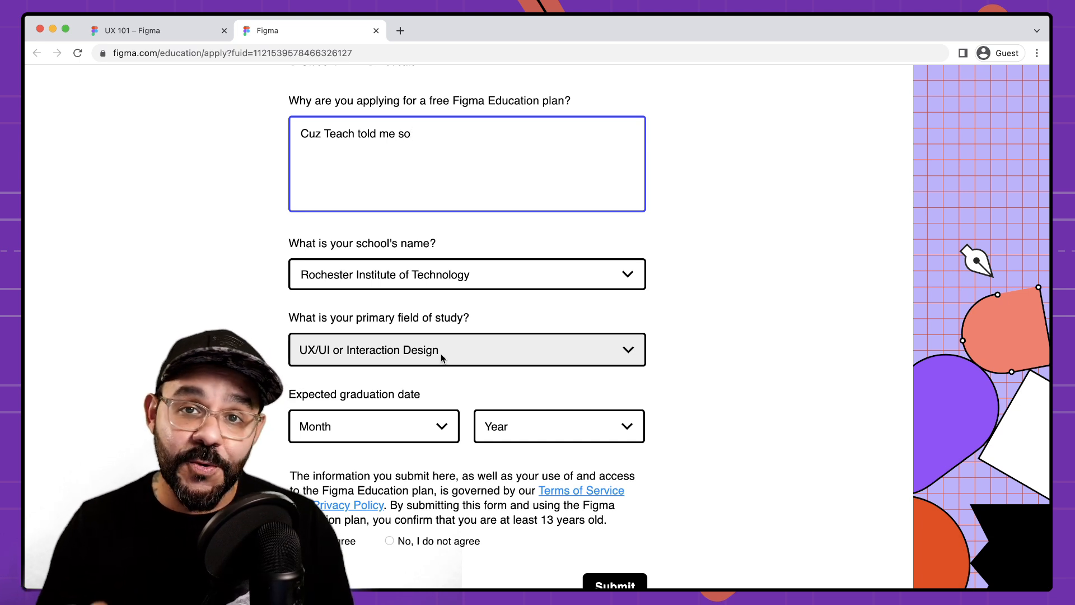
{"action": "scroll", "scroll_direction": "down", "scroll_amount": 3}
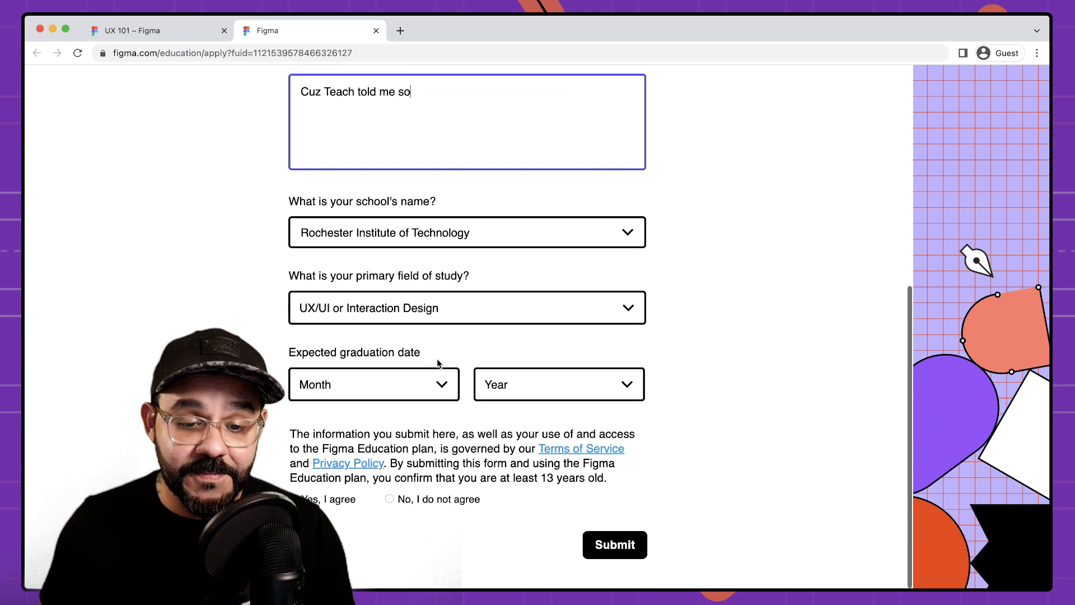
{"action": "left_click", "coordinate": [372, 384]}
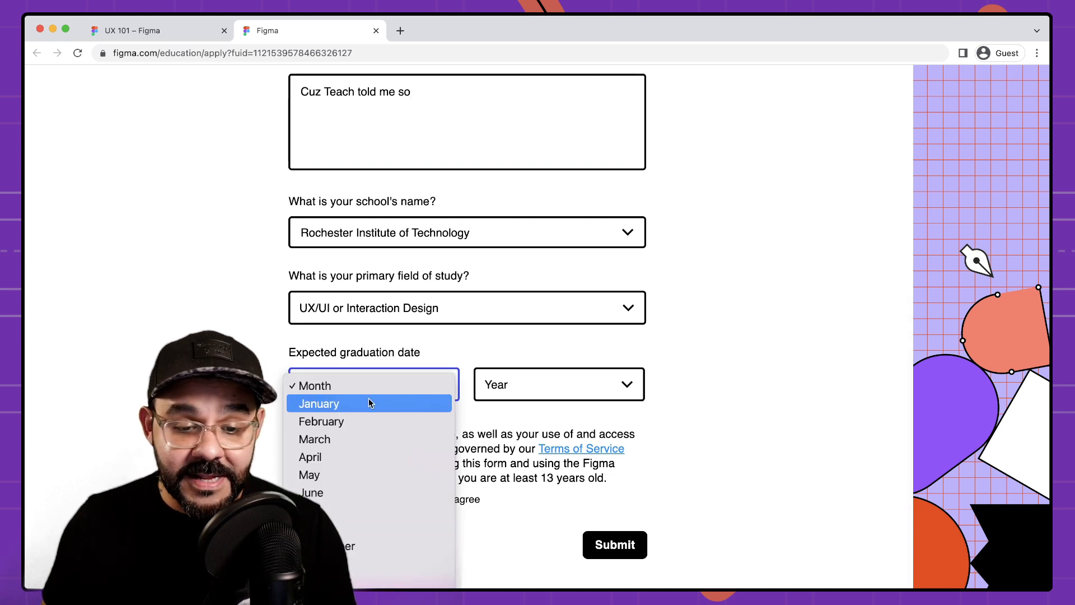
Agree to the terms, submit the application, and return to Figma
{"action": "left_click", "coordinate": [319, 403]}
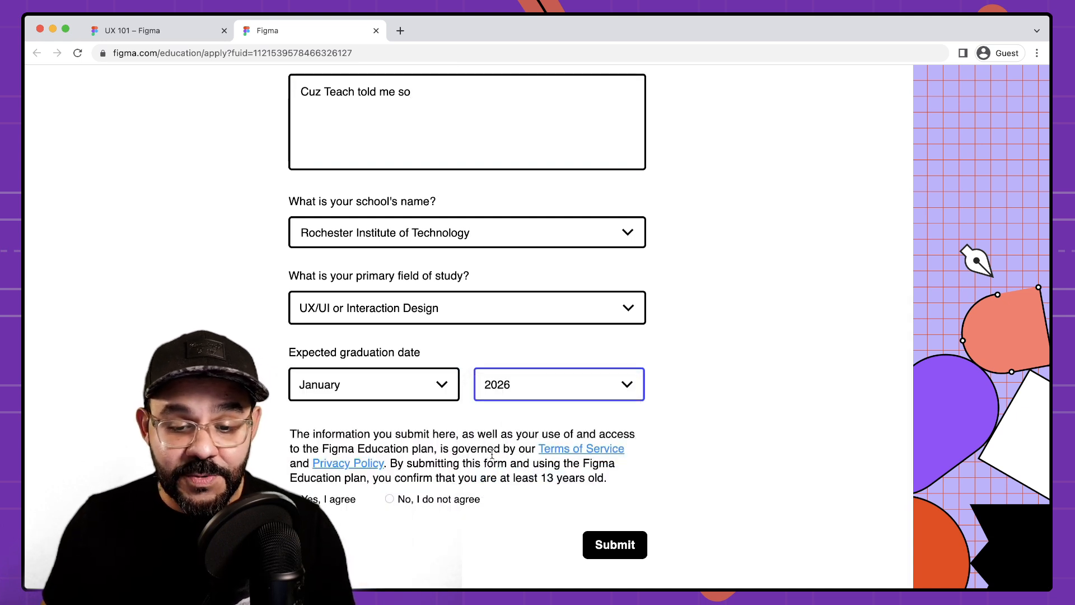
{"action": "left_click", "coordinate": [614, 545]}
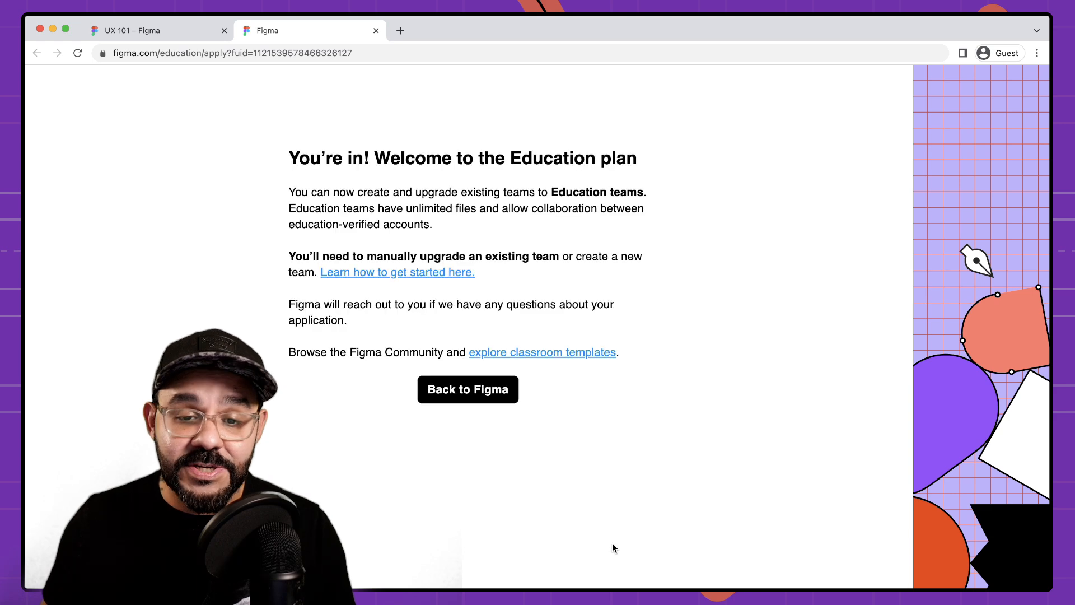
{"action": "left_click", "coordinate": [468, 389]}
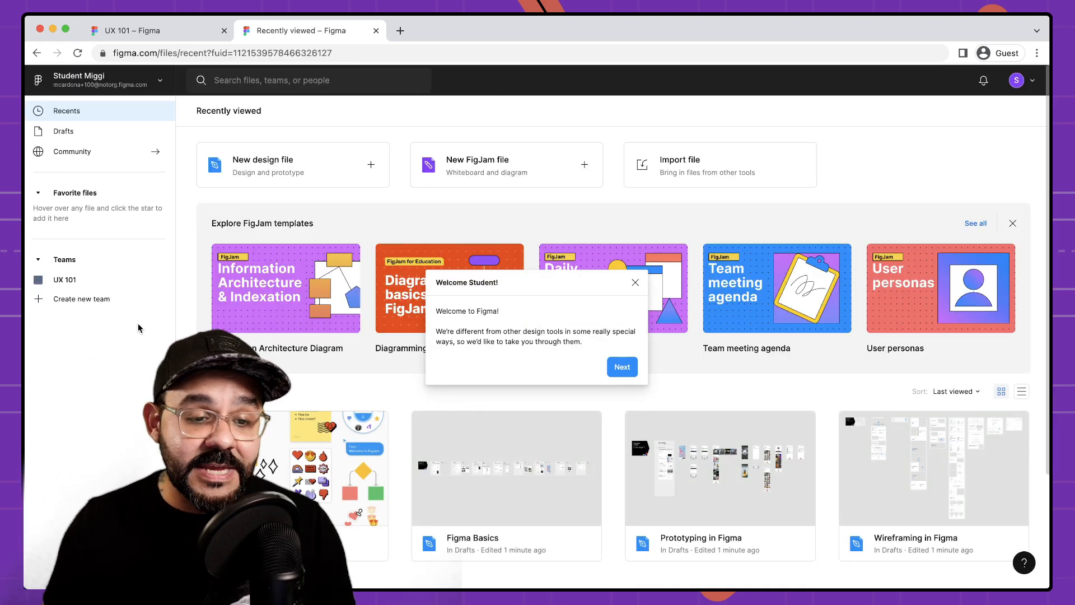
Dismiss the 'Welcome Student!' tour popup on the Recents page
{"action": "left_click", "coordinate": [64, 279]}
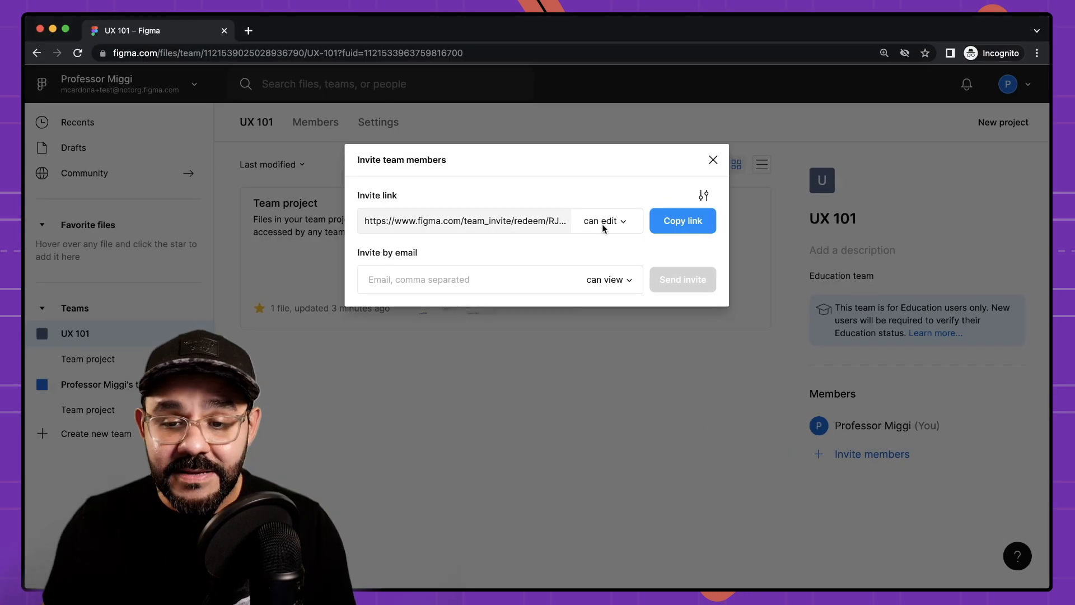
Copy the UX 101 team's invite link from the Invite team members dialog
{"action": "left_click", "coordinate": [713, 159]}
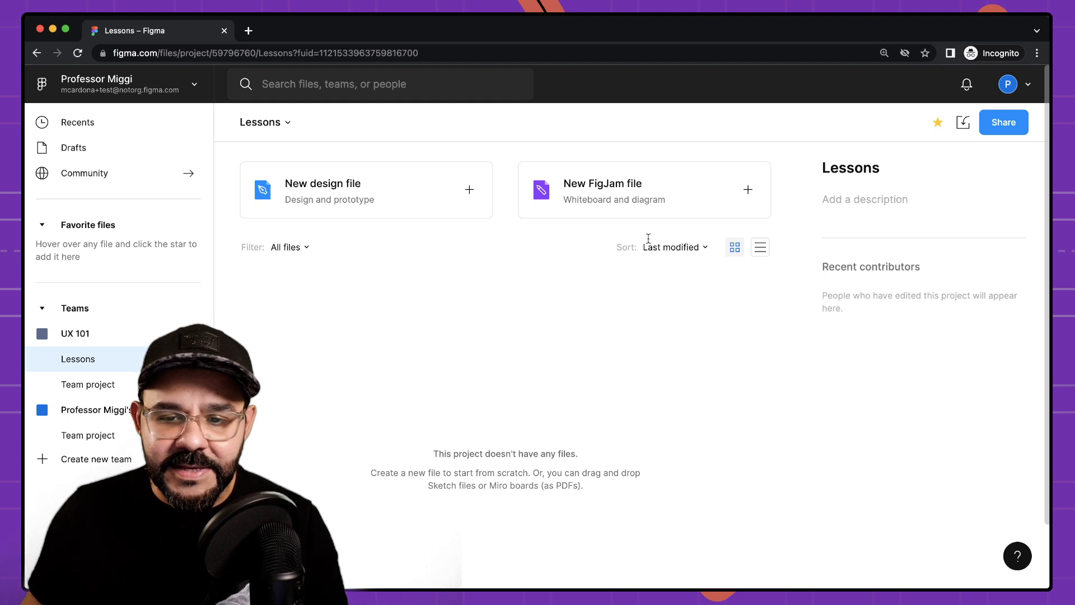
{"action": "mouse_move", "coordinate": [417, 197]}
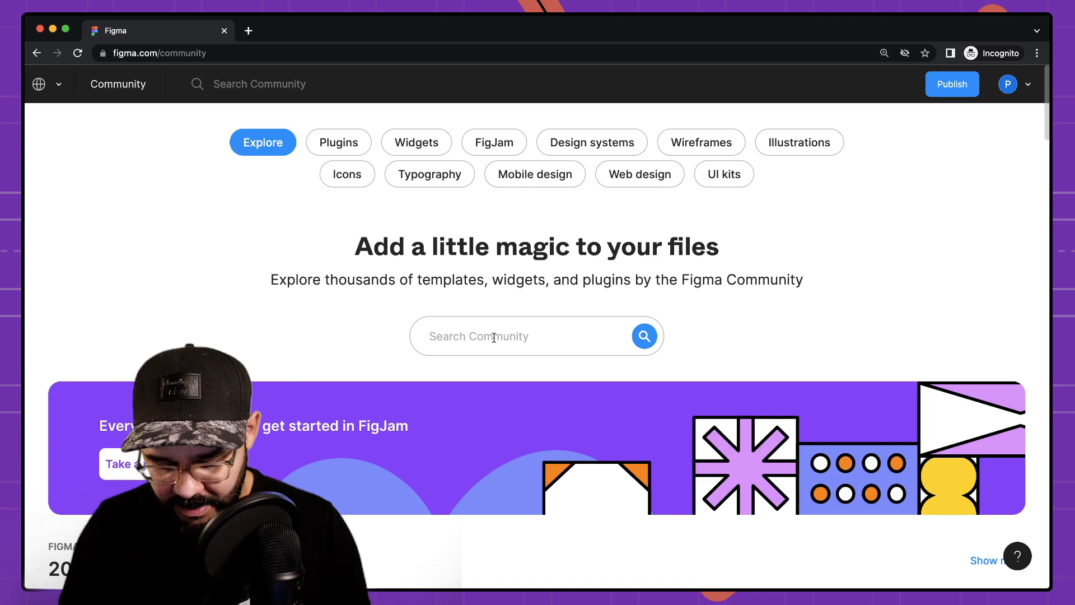
Search the Community for 'Classroom' and duplicate the FigJam classroom brainstorming activity
{"action": "type", "text": "Classroom"}
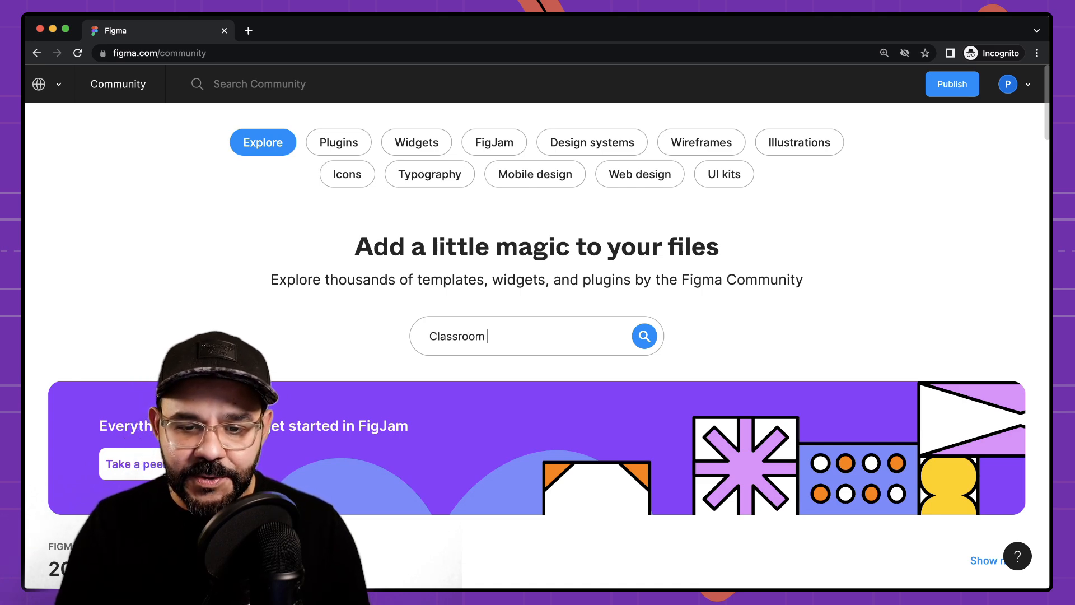
{"action": "key", "text": "Enter"}
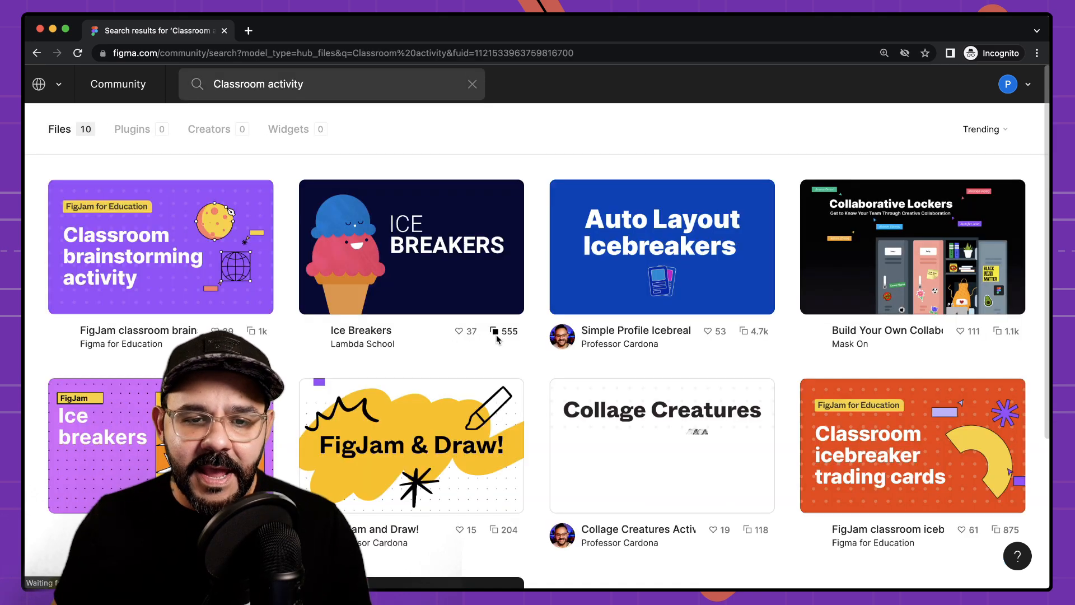
{"action": "scroll", "scroll_direction": "down", "scroll_amount": 3}
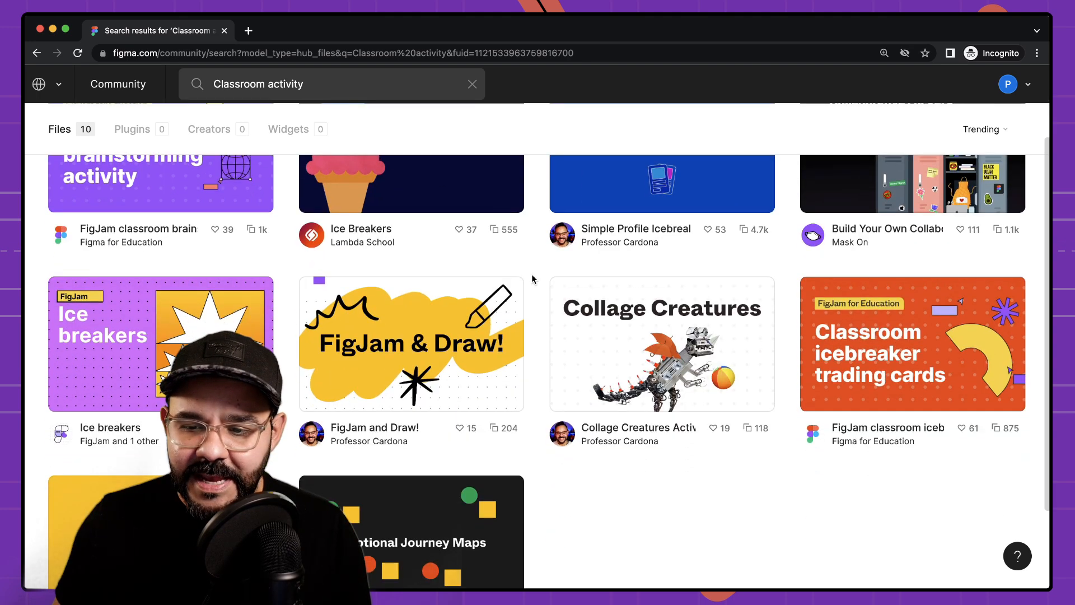
{"action": "scroll", "scroll_direction": "up", "scroll_amount": 3}
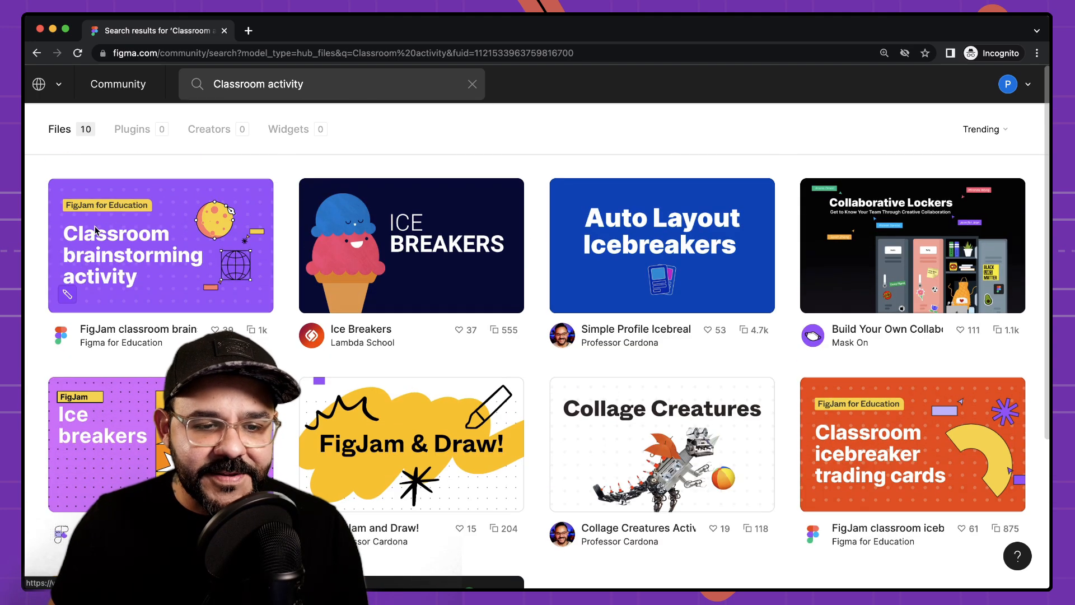
{"action": "left_click", "coordinate": [160, 246]}
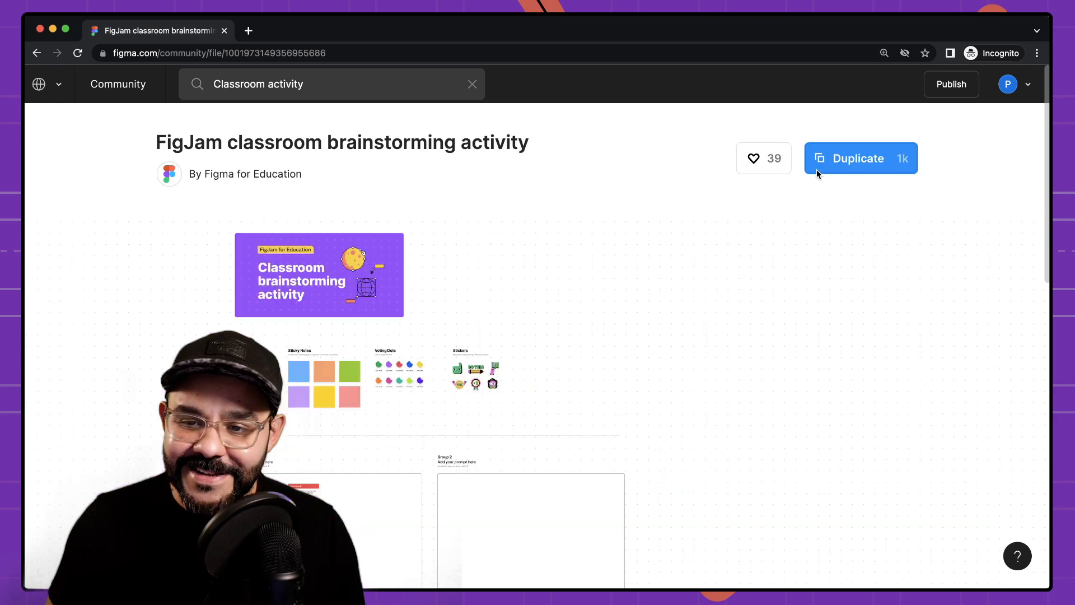
{"action": "left_click", "coordinate": [861, 158]}
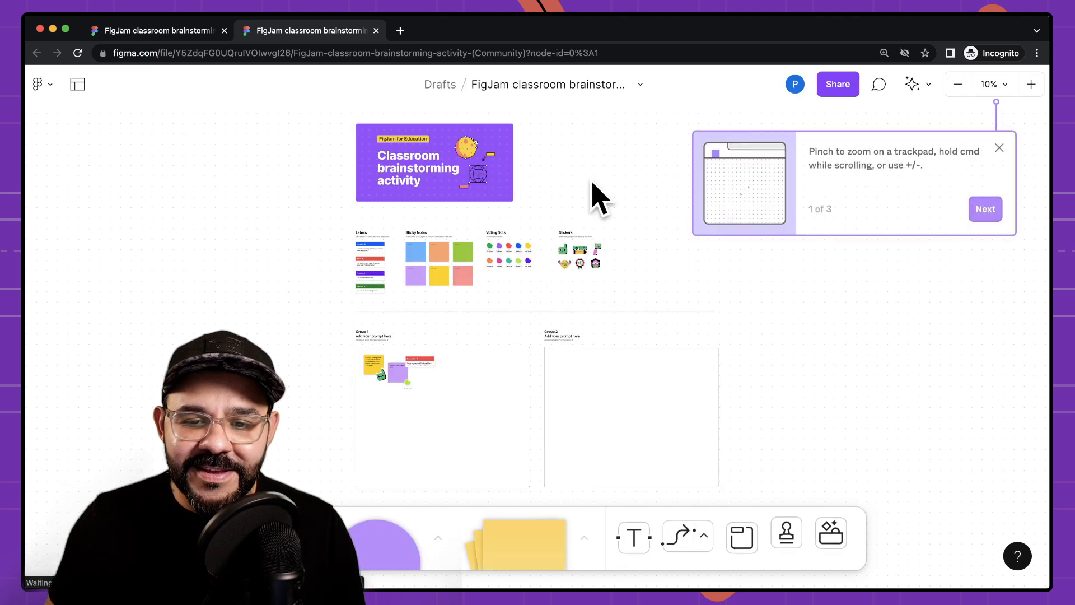
Move the duplicated board into the UX 101 Lessons project and return to that project
{"action": "left_click", "coordinate": [999, 147]}
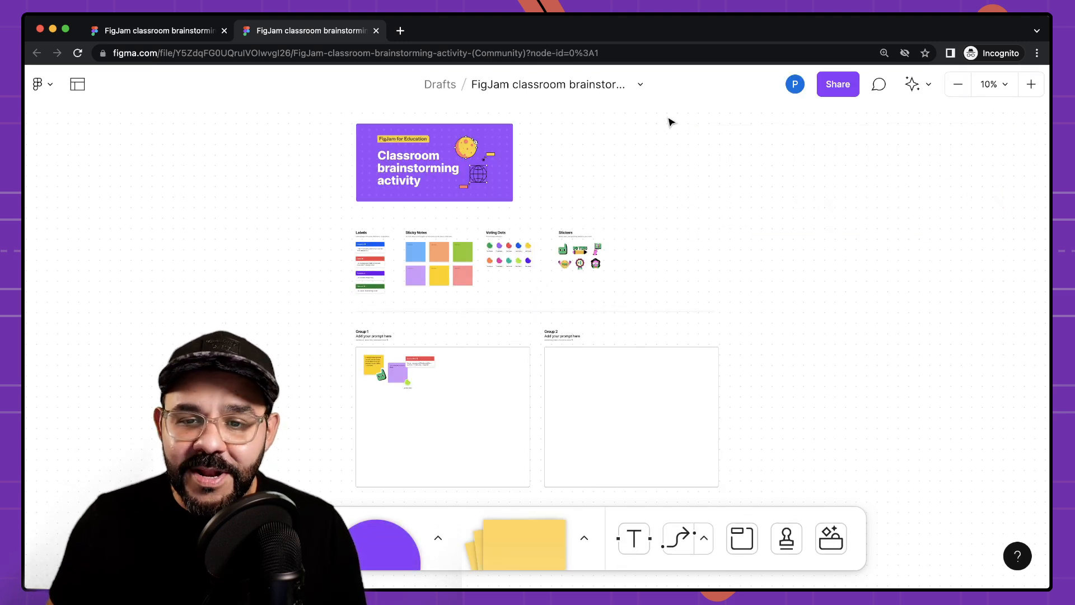
{"action": "left_click", "coordinate": [640, 84]}
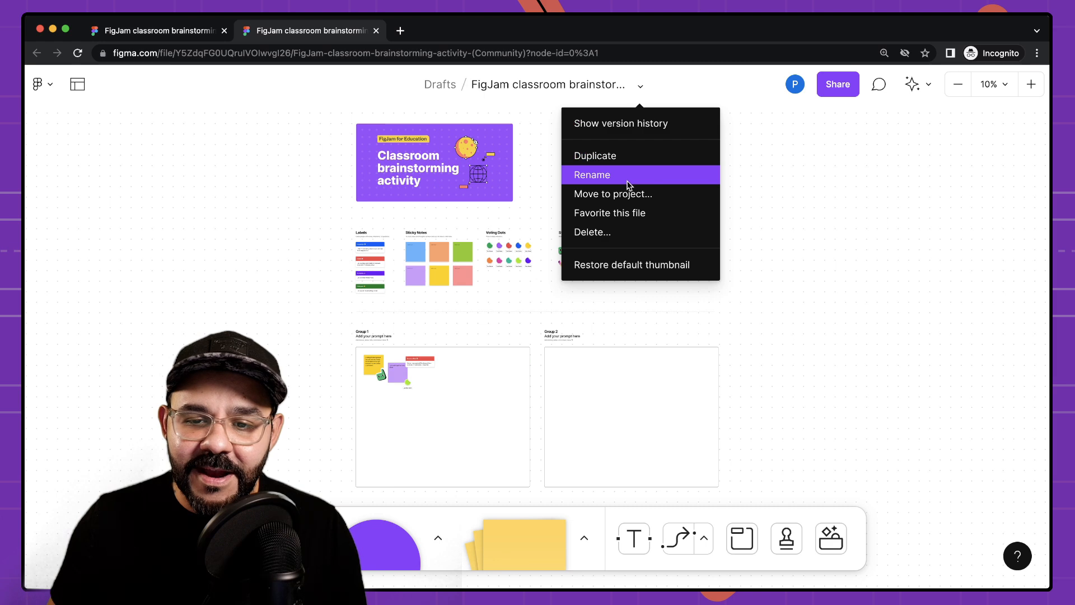
{"action": "left_click", "coordinate": [612, 194]}
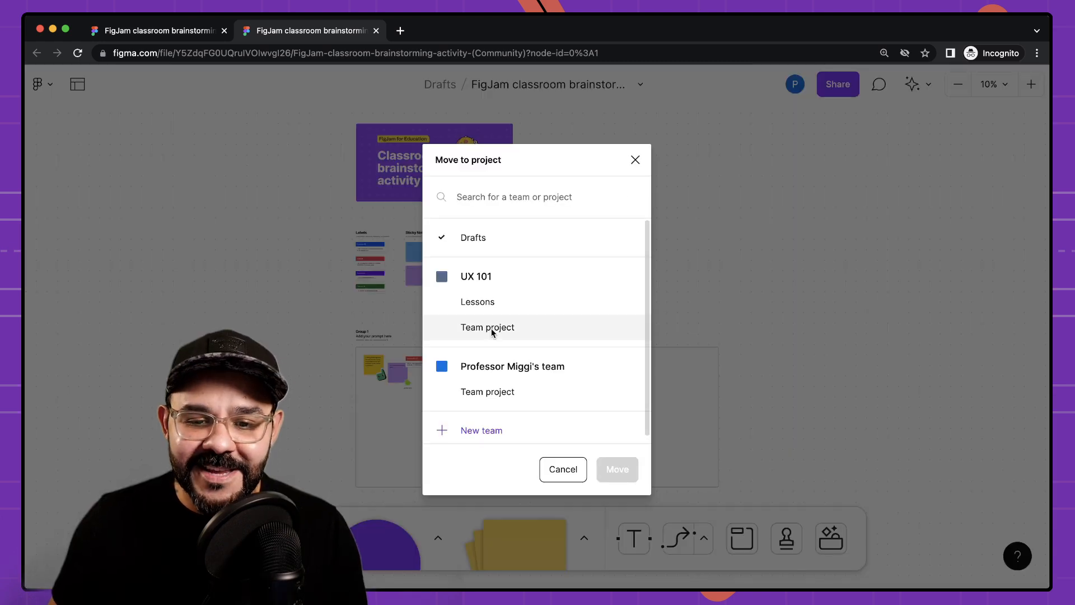
{"action": "left_click", "coordinate": [478, 302]}
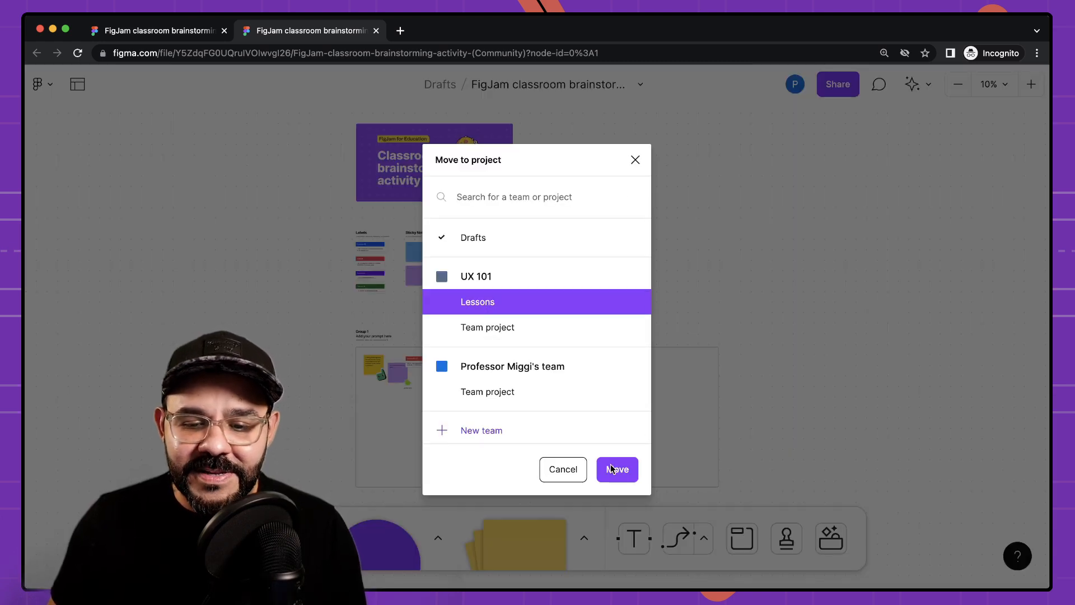
{"action": "left_click", "coordinate": [617, 470]}
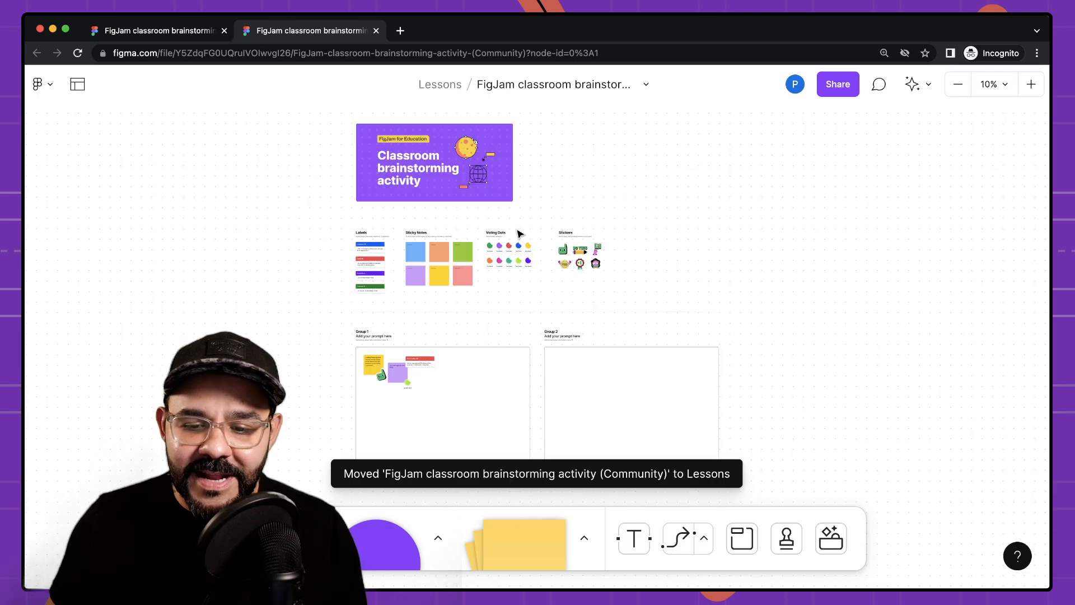
{"action": "mouse_move", "coordinate": [713, 505]}
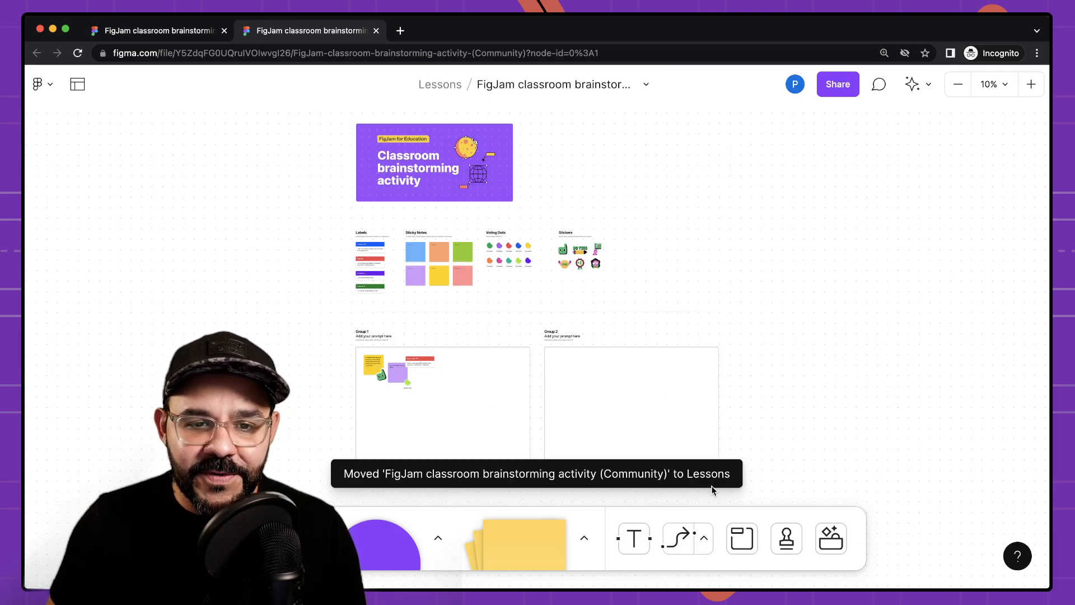
{"action": "left_click", "coordinate": [157, 30]}
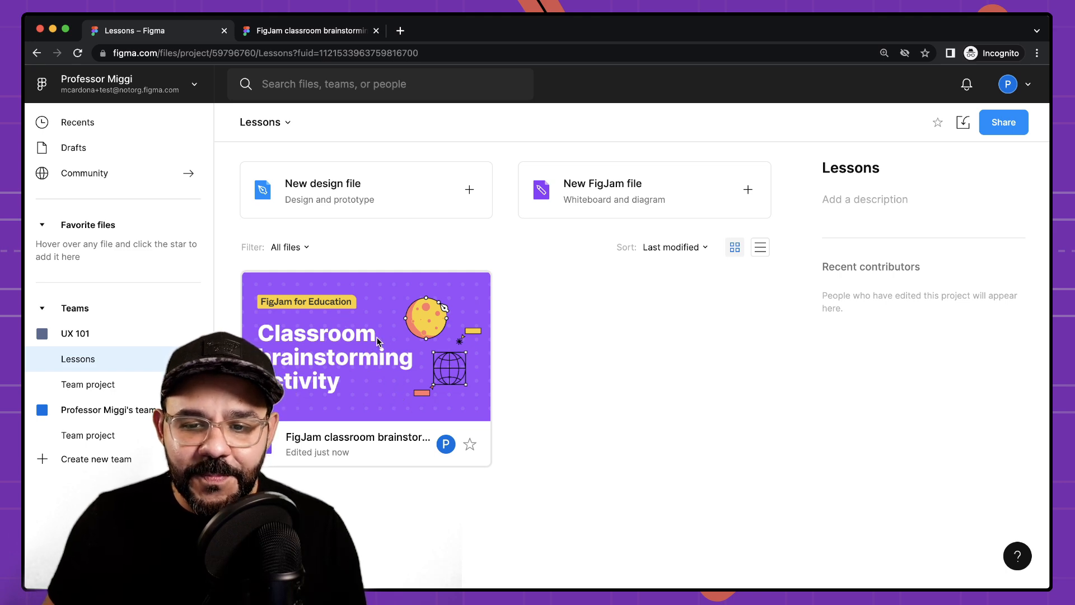
Reopen the brainstorming board from Lessons and dismiss the audio feature announcement
{"action": "double_click", "coordinate": [377, 342]}
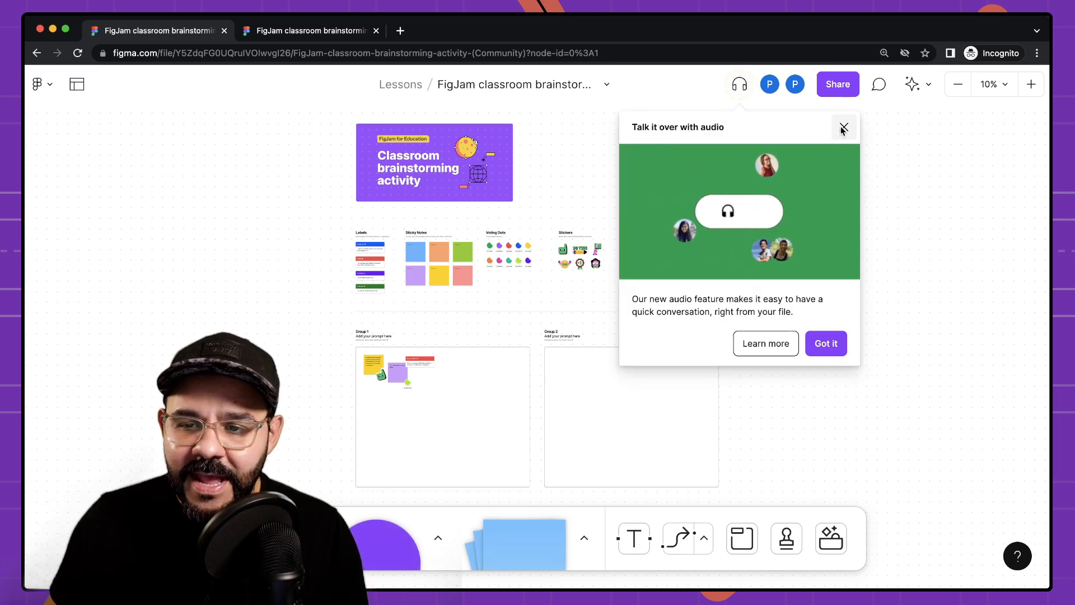
{"action": "left_click", "coordinate": [838, 84]}
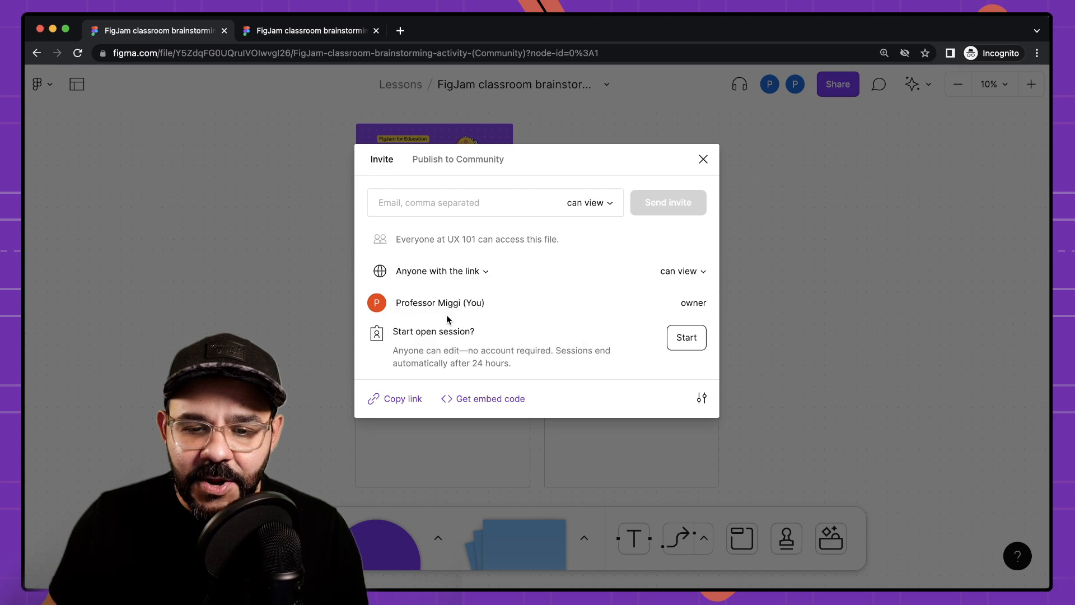
{"action": "mouse_move", "coordinate": [617, 274]}
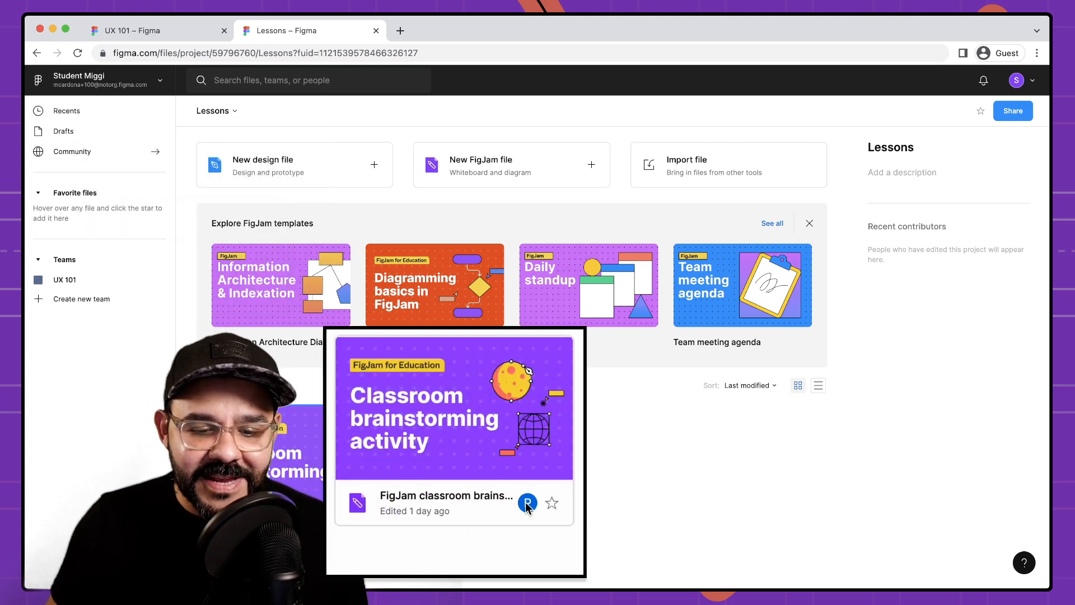
As the student, open the classroom brainstorming board from UX 101's Lessons project
{"action": "left_click", "coordinate": [454, 407]}
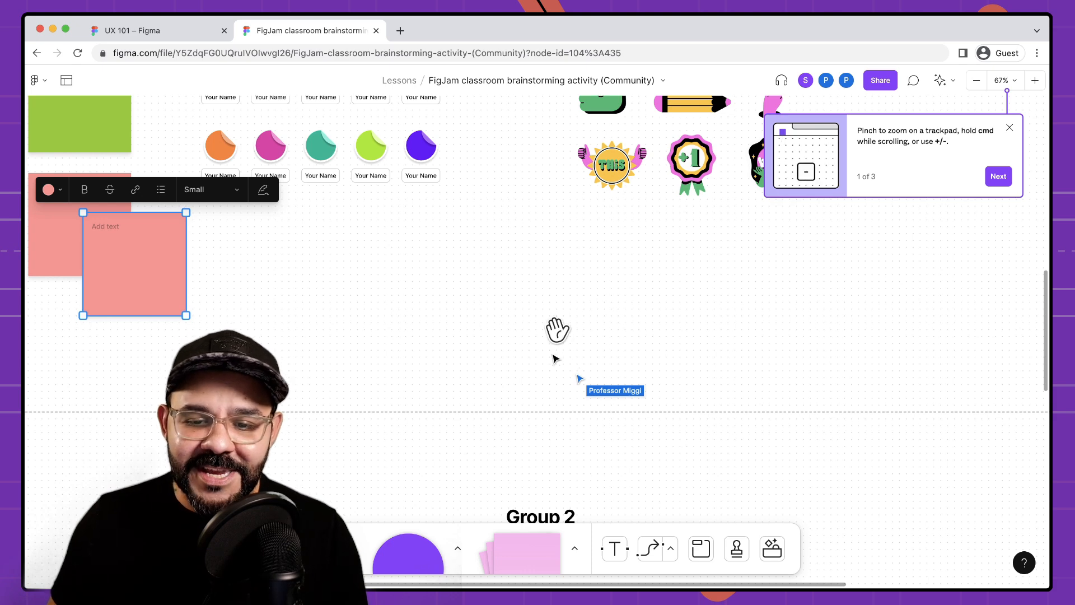
{"action": "mouse_move", "coordinate": [549, 355]}
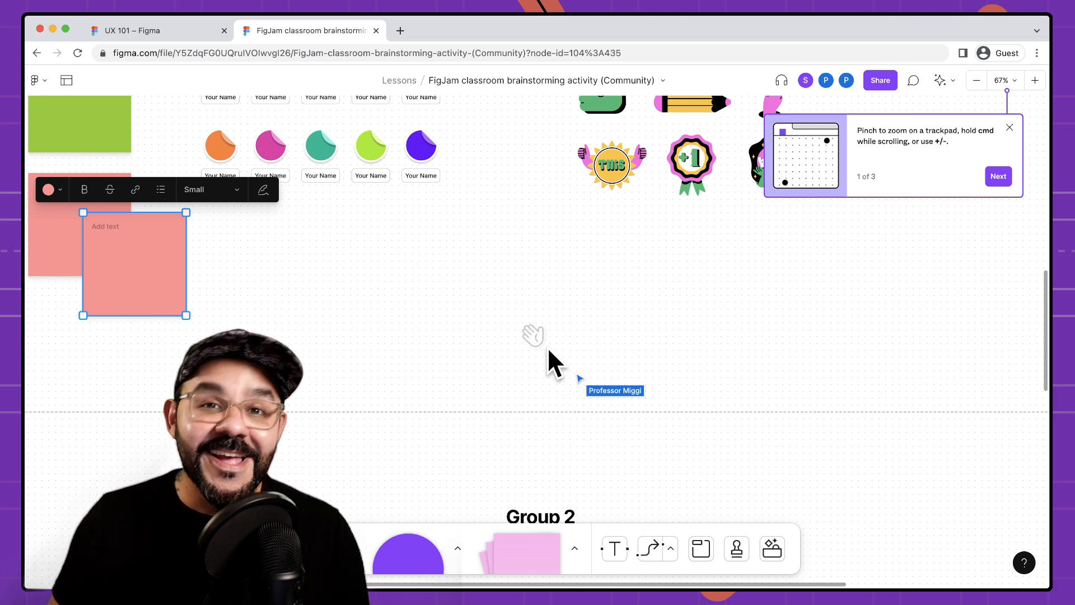